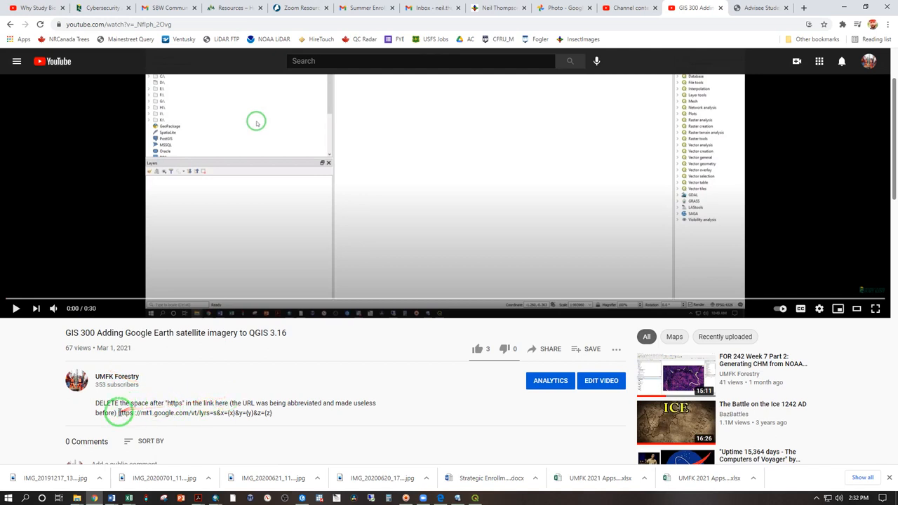
Step: Select the mt1.google.com satellite tile URL in the YouTube video description
{"action": "left_click_drag", "start_coordinate": [117, 413], "coordinate": [272, 413]}
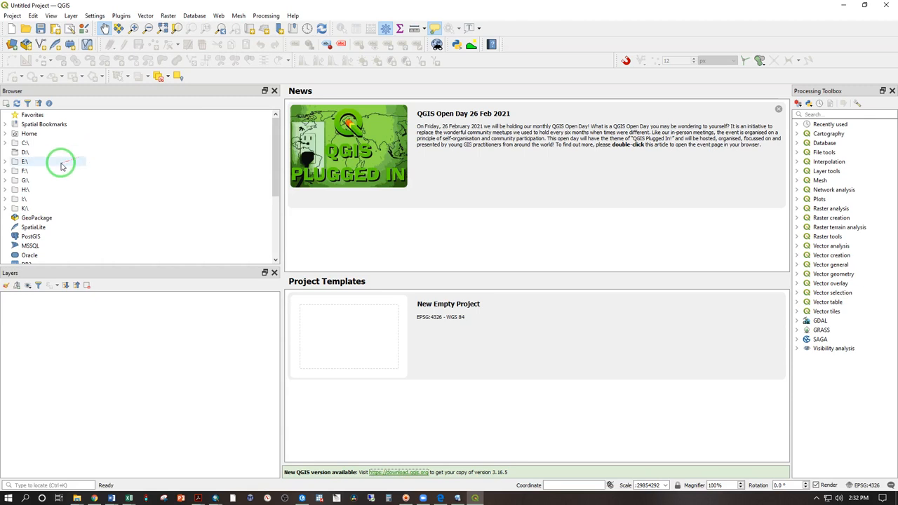
{"action": "scroll", "scroll_direction": "down", "scroll_amount": 3}
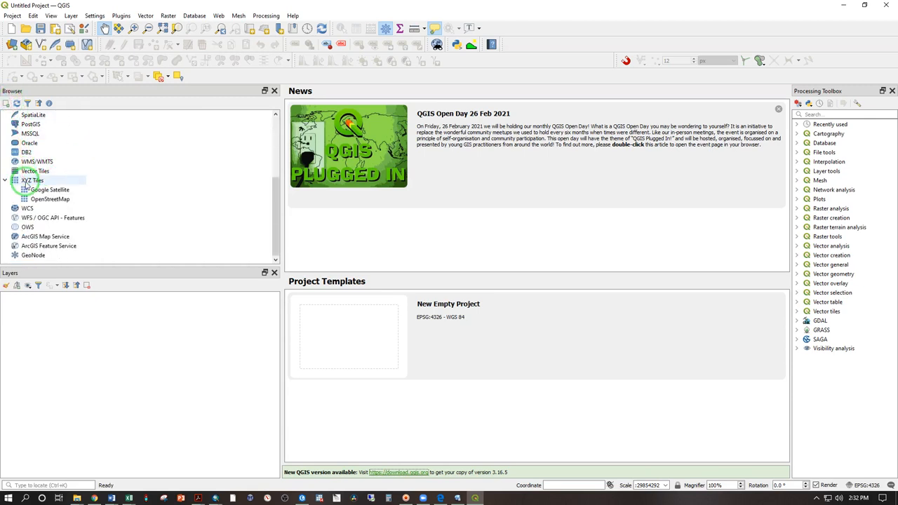
{"action": "right_click", "coordinate": [31, 180]}
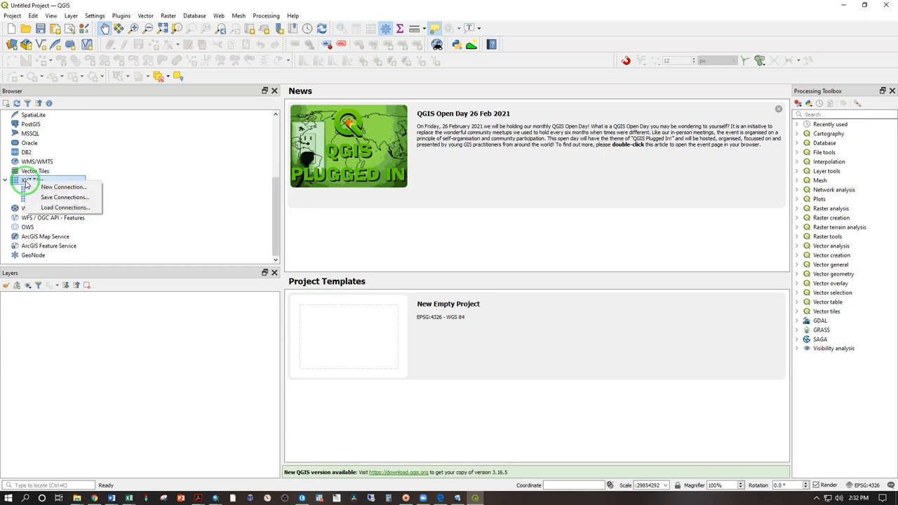
{"action": "left_click", "coordinate": [63, 186]}
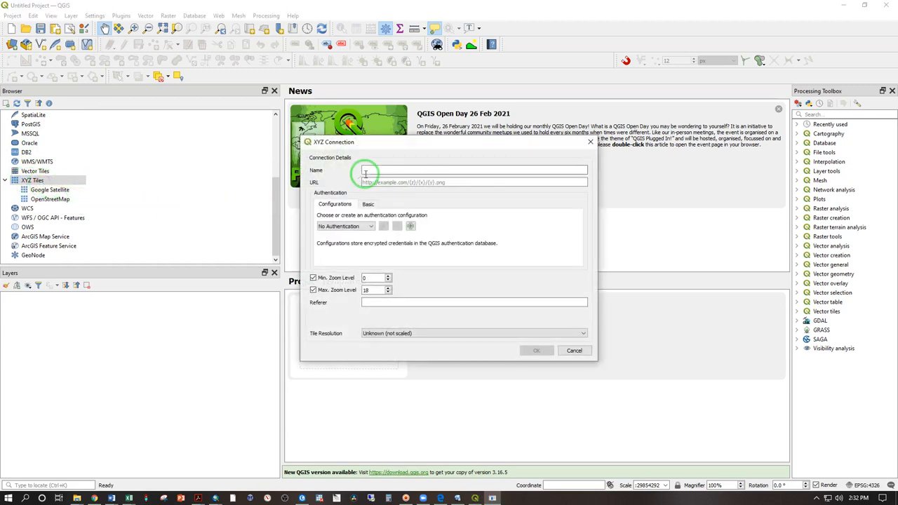
{"action": "left_click", "coordinate": [474, 170]}
{"action": "type", "text": "SatImage"}
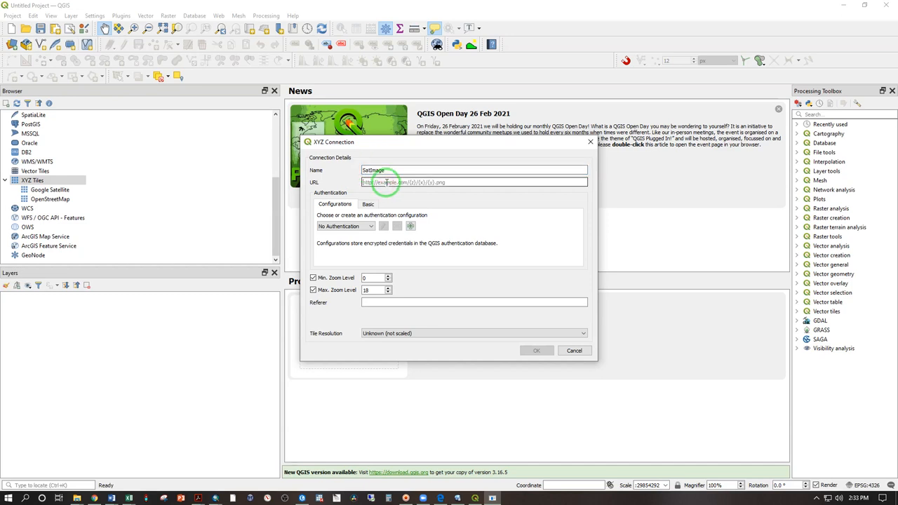
{"action": "type", "text": "https://mt1.google.com/vt/lyrs=s&x={x}&y={y}&z={z}"}
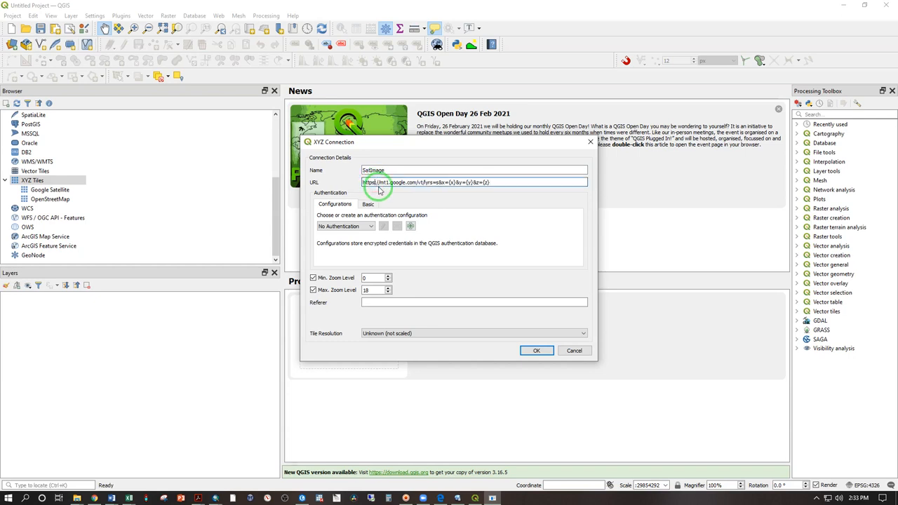
{"action": "left_click", "coordinate": [536, 351]}
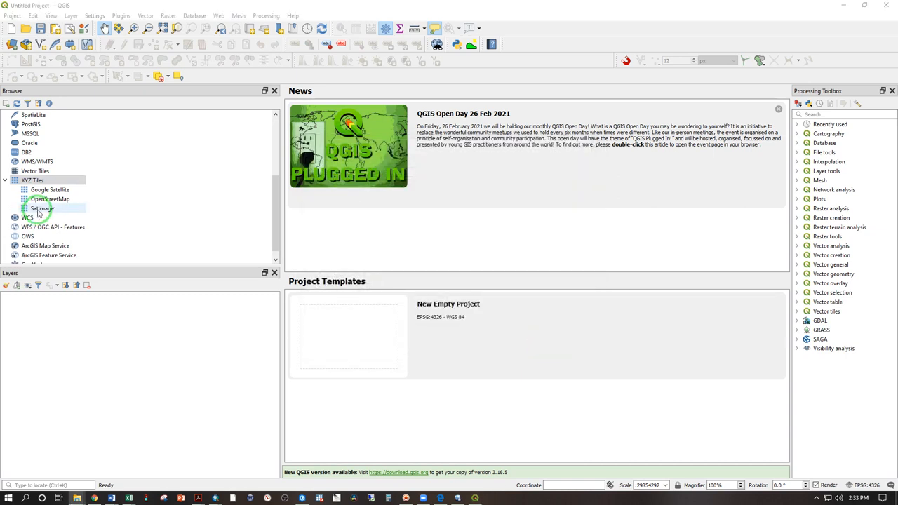
Step: Add the Satimage XYZ tile layer to the map canvas
{"action": "double_click", "coordinate": [42, 208]}
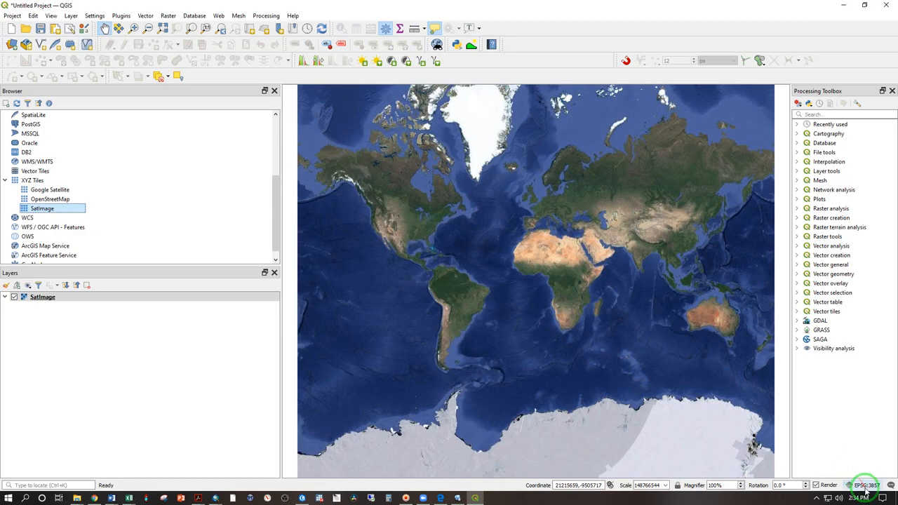
{"action": "mouse_move", "coordinate": [867, 485]}
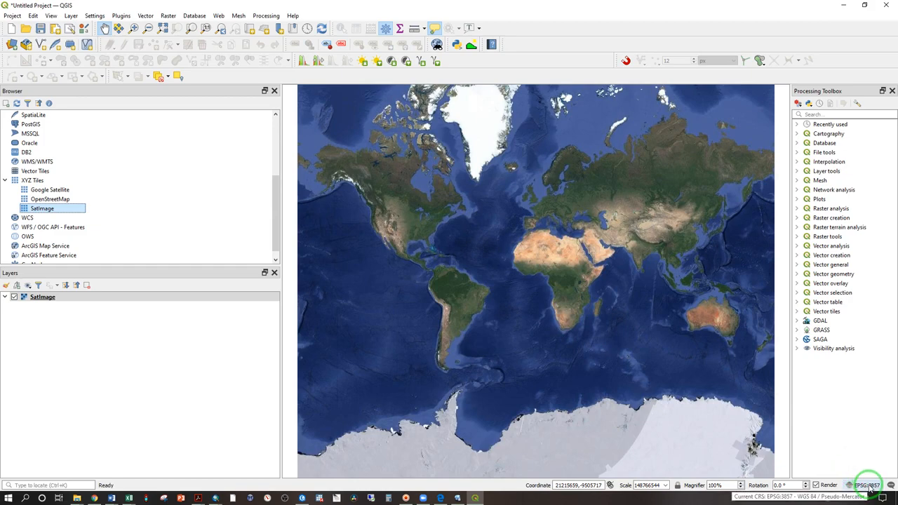
Step: Choose NAD83 / UTM zone 19N as the project CRS and accept the suggested transformation
{"action": "left_click", "coordinate": [867, 485]}
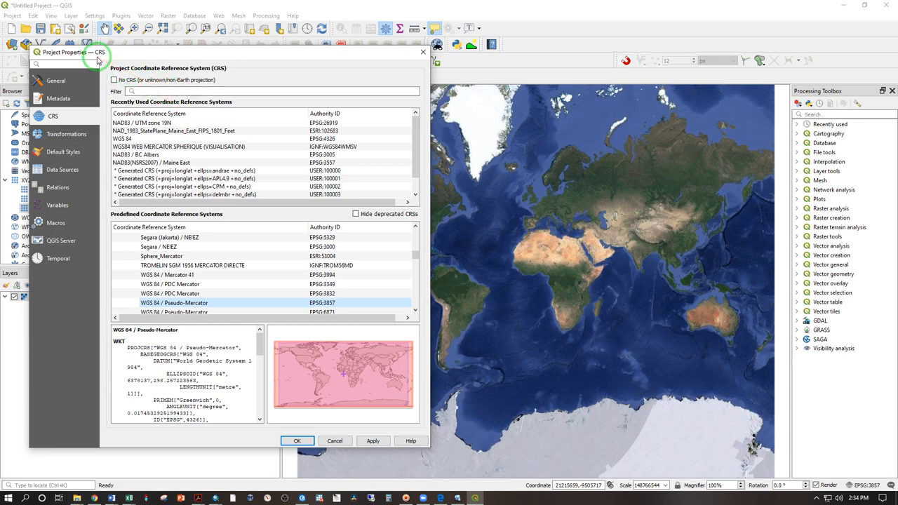
{"action": "left_click", "coordinate": [125, 247]}
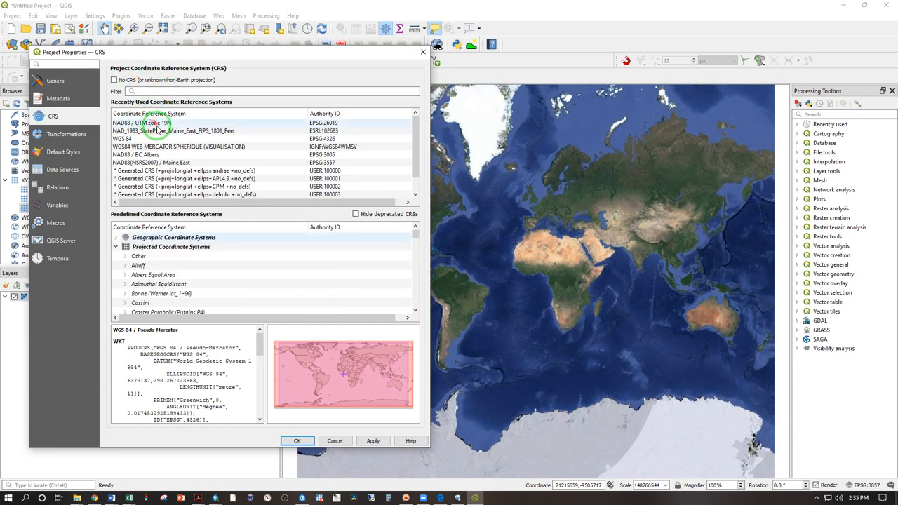
{"action": "left_click", "coordinate": [143, 123]}
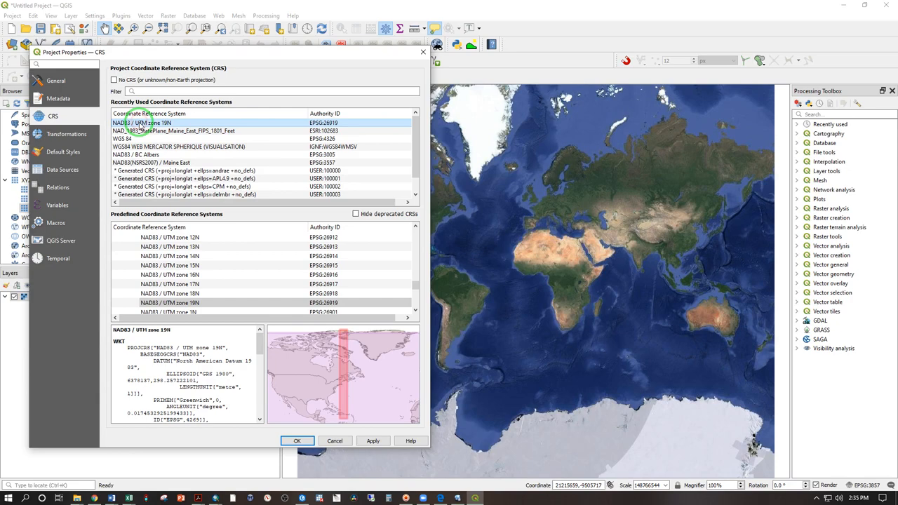
{"action": "mouse_move", "coordinate": [344, 348]}
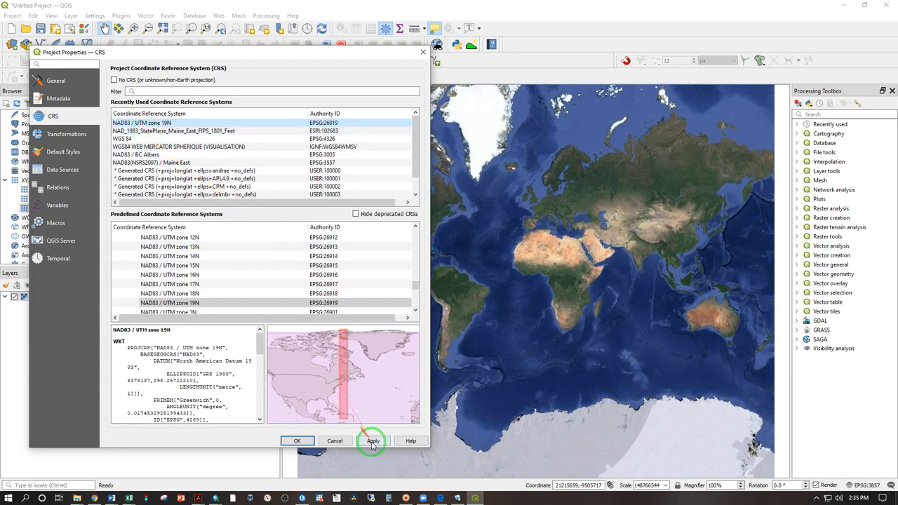
{"action": "left_click", "coordinate": [373, 440]}
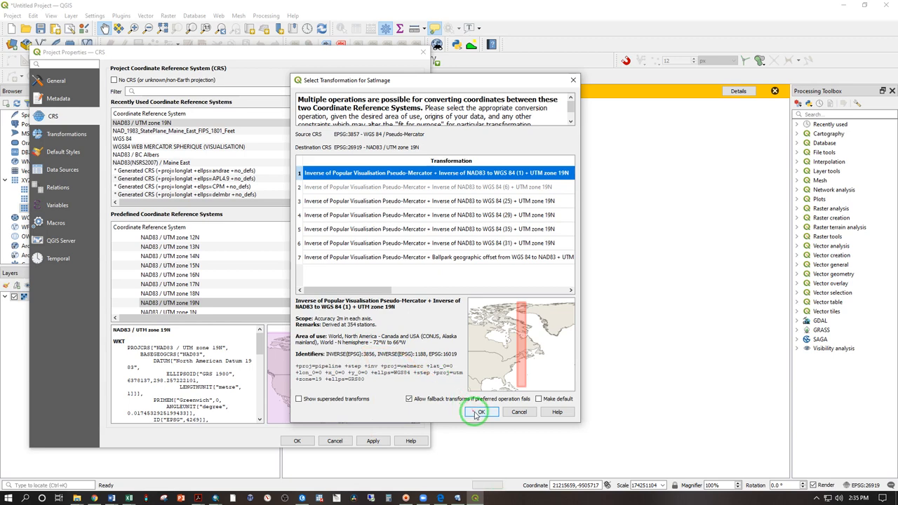
{"action": "left_click", "coordinate": [480, 412]}
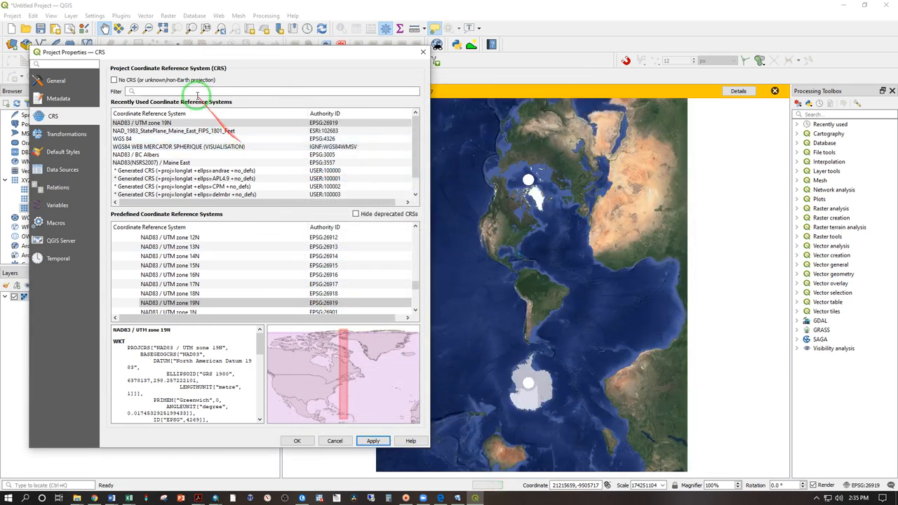
Step: Filter the CRS list for 'NAD8 zone' and confirm the project CRS change
{"action": "type", "text": "N"}
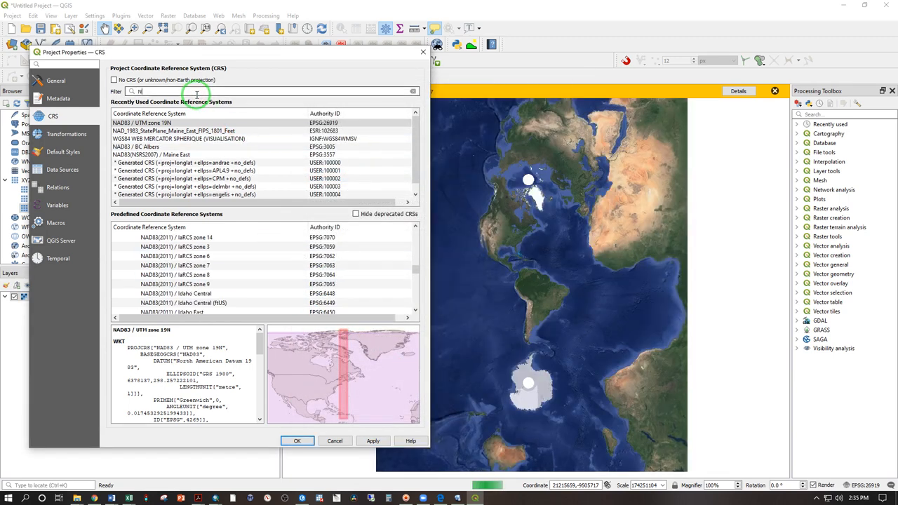
{"action": "type", "text": "AD83 / UTM"}
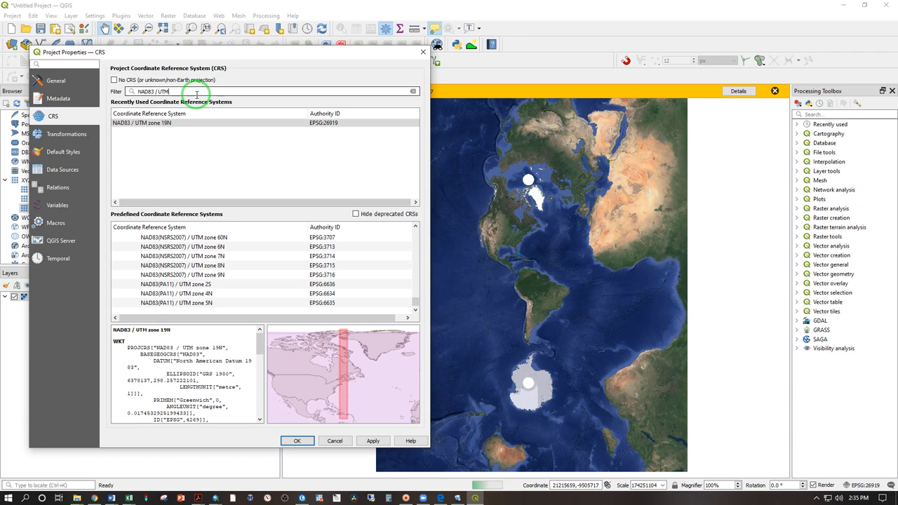
{"action": "type", "text": "zone"}
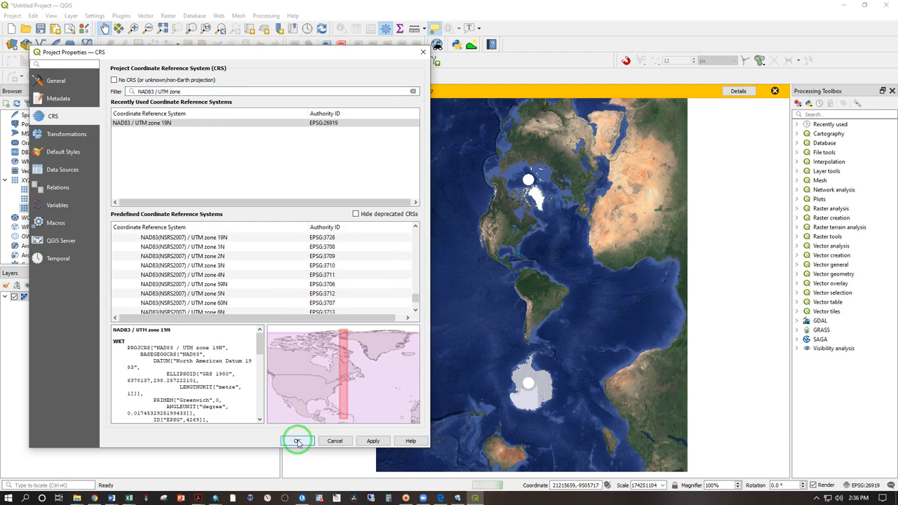
{"action": "left_click", "coordinate": [297, 441]}
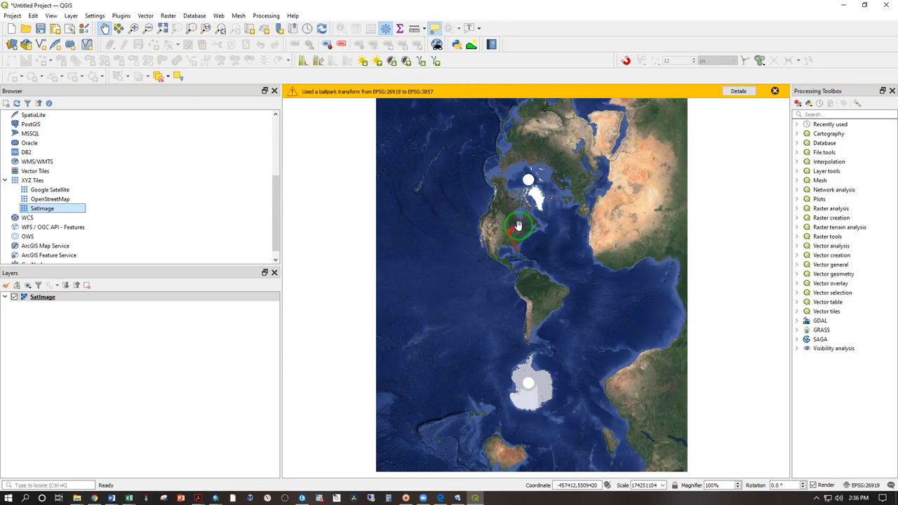
{"action": "mouse_move", "coordinate": [530, 236]}
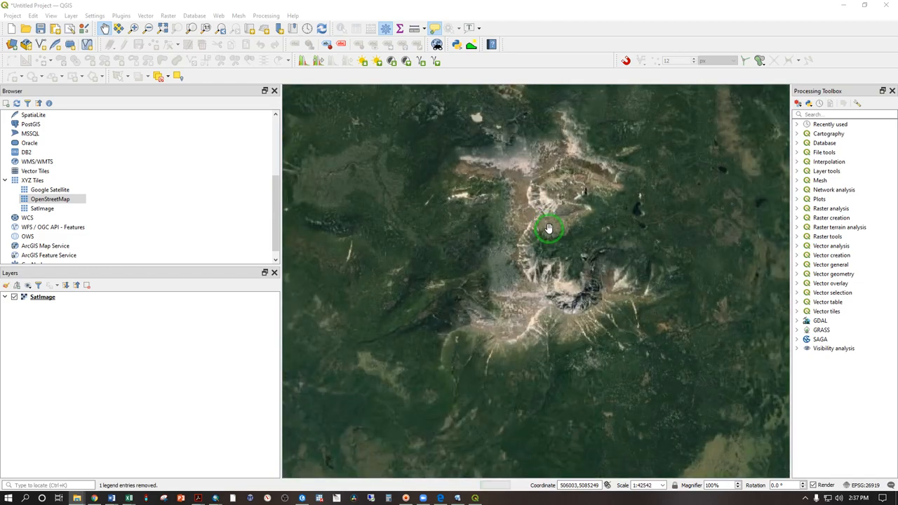
Step: Pan the satellite map to frame the Katahdin summit area
{"action": "left_click_drag", "start_coordinate": [550, 227], "coordinate": [441, 406]}
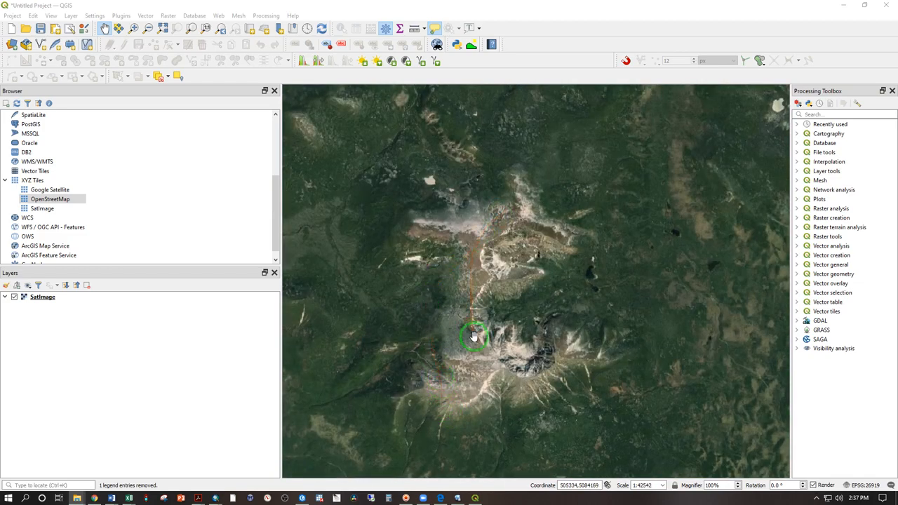
{"action": "left_click", "coordinate": [11, 16]}
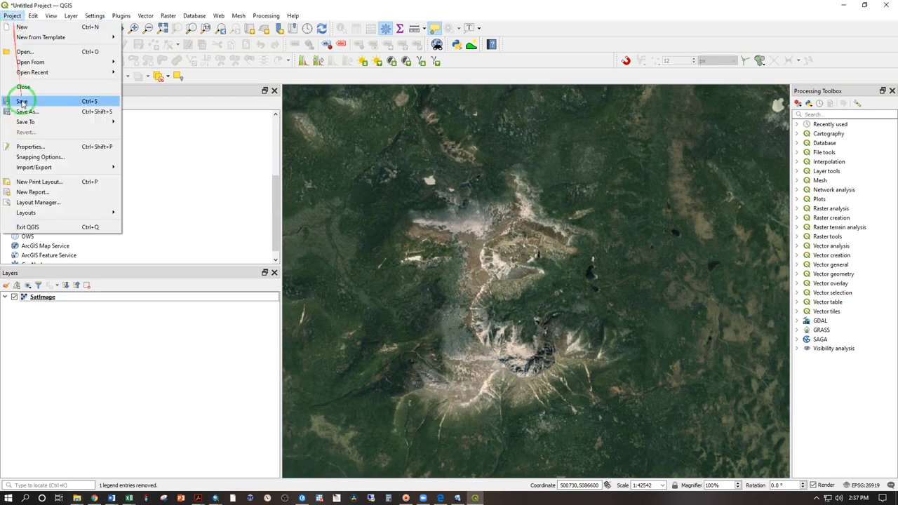
{"action": "mouse_move", "coordinate": [31, 182]}
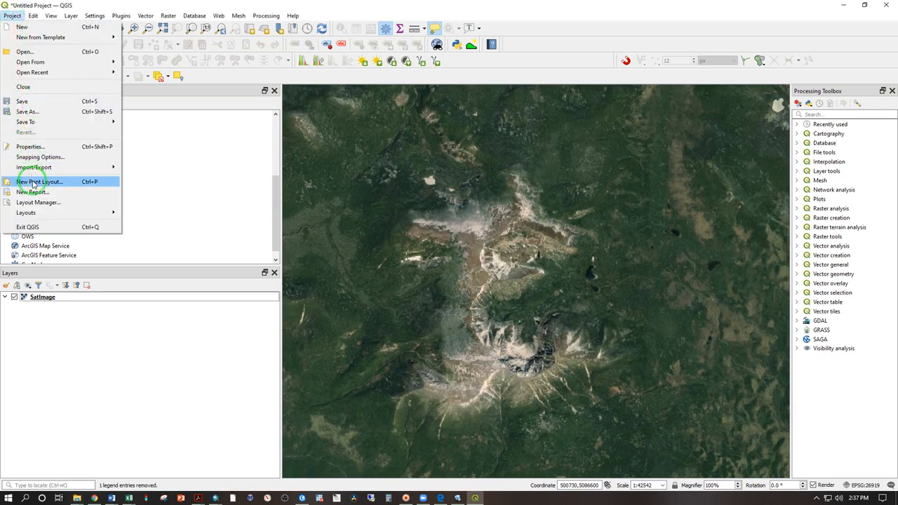
Step: Create a new print layout titled Katahdin
{"action": "left_click", "coordinate": [39, 182]}
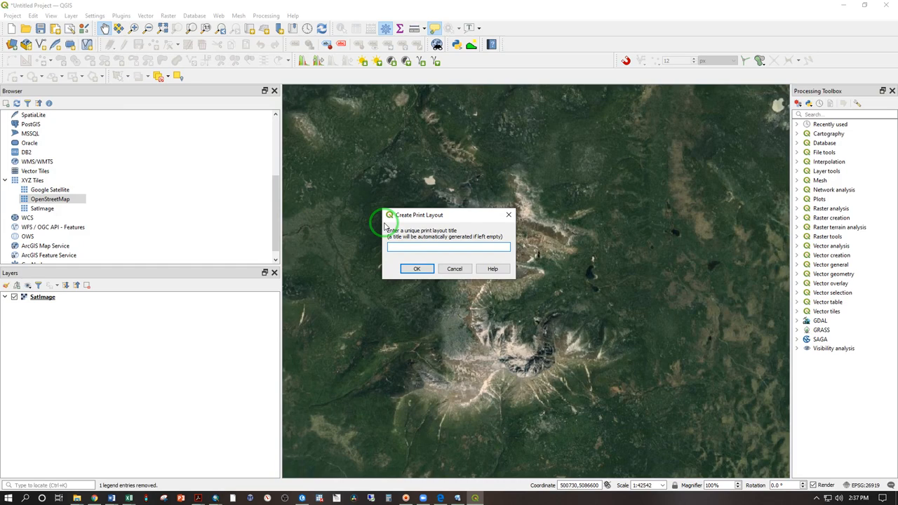
{"action": "type", "text": "Katahdin"}
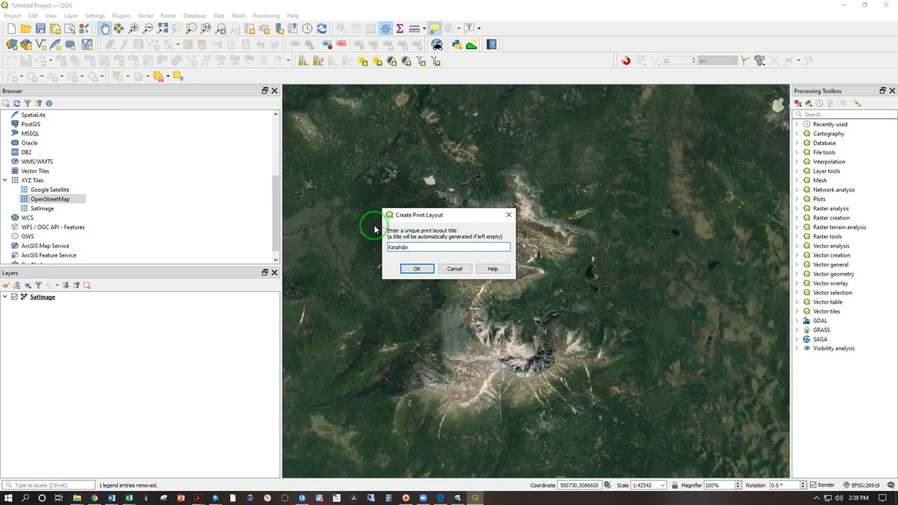
{"action": "left_click", "coordinate": [417, 270]}
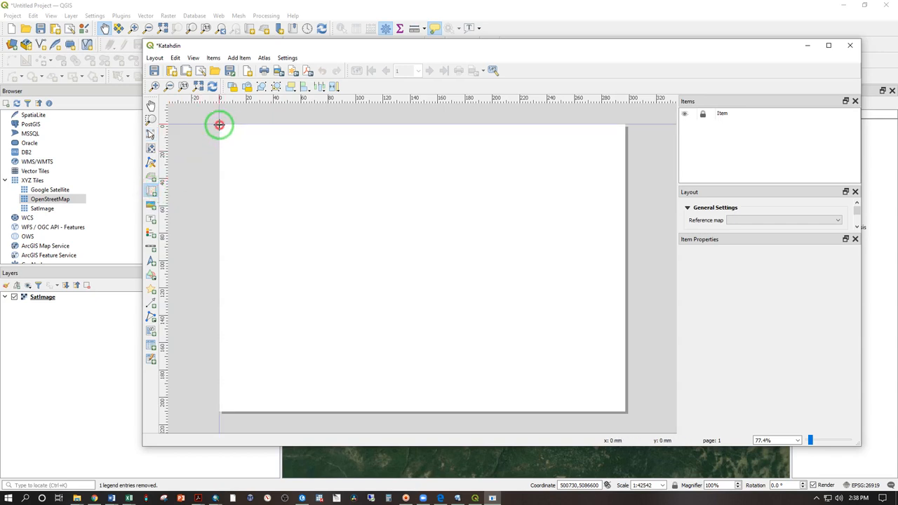
Step: Draw a map item spanning the layout page from its top-left to bottom-right corner
{"action": "left_click_drag", "start_coordinate": [219, 125], "coordinate": [620, 410]}
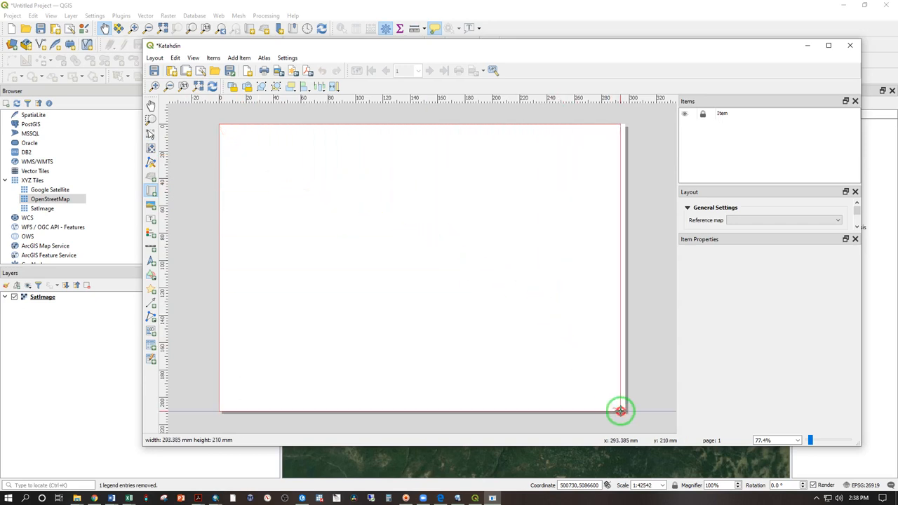
{"action": "left_click_drag", "start_coordinate": [620, 410], "coordinate": [626, 413]}
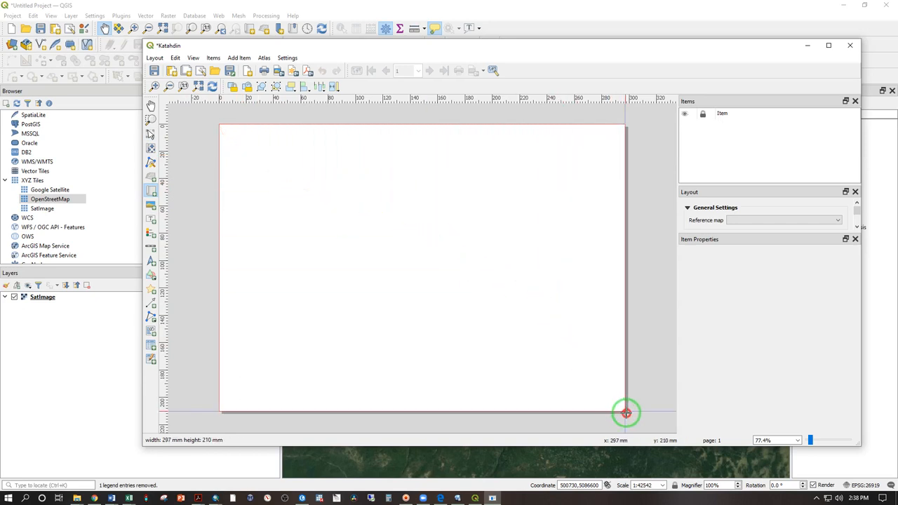
{"action": "left_click_drag", "start_coordinate": [626, 412], "coordinate": [222, 283]}
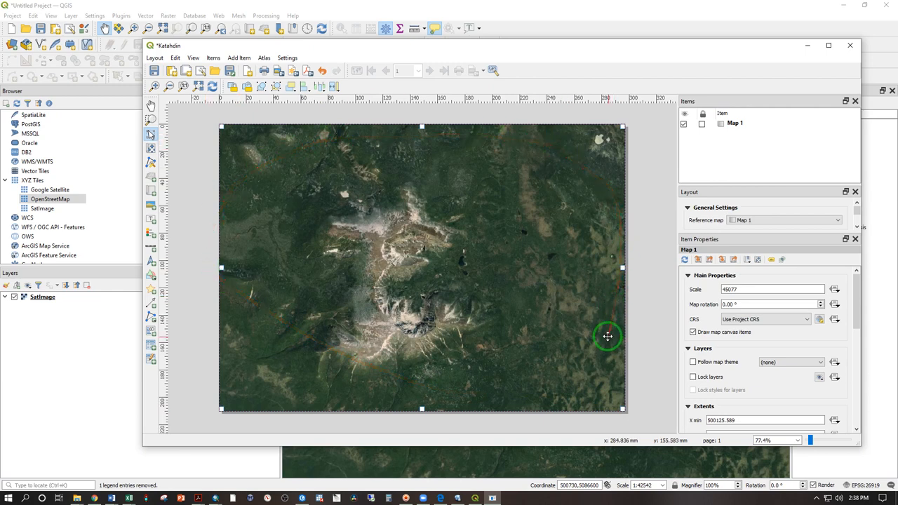
{"action": "mouse_move", "coordinate": [608, 334]}
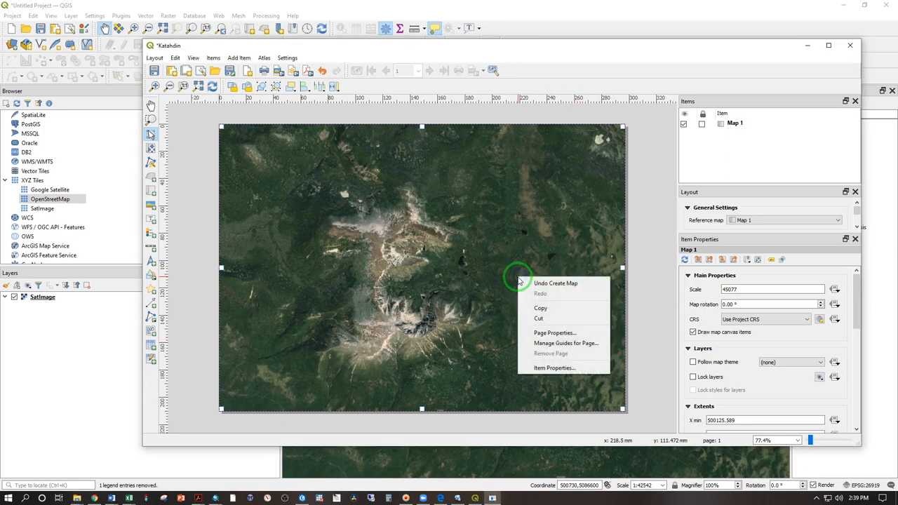
{"action": "mouse_move", "coordinate": [554, 333]}
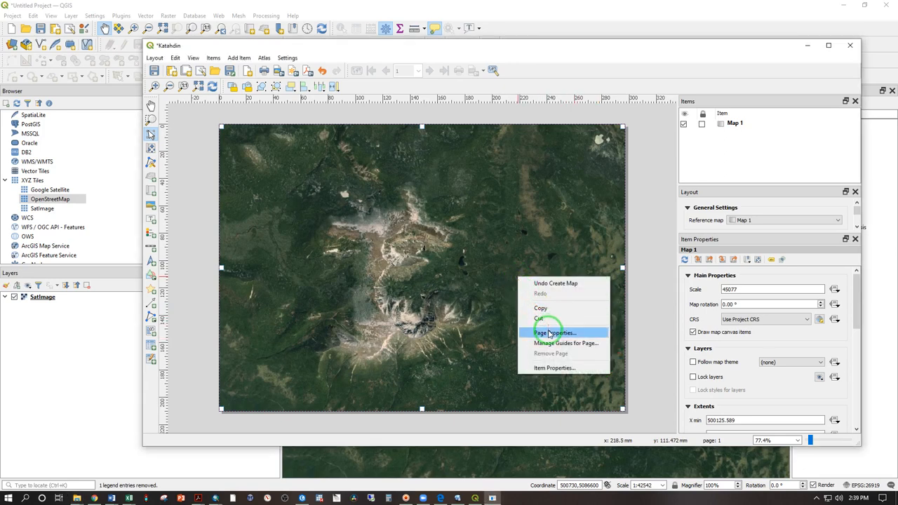
Step: Set the layout page size to ANSI D in Page Properties
{"action": "left_click", "coordinate": [554, 332]}
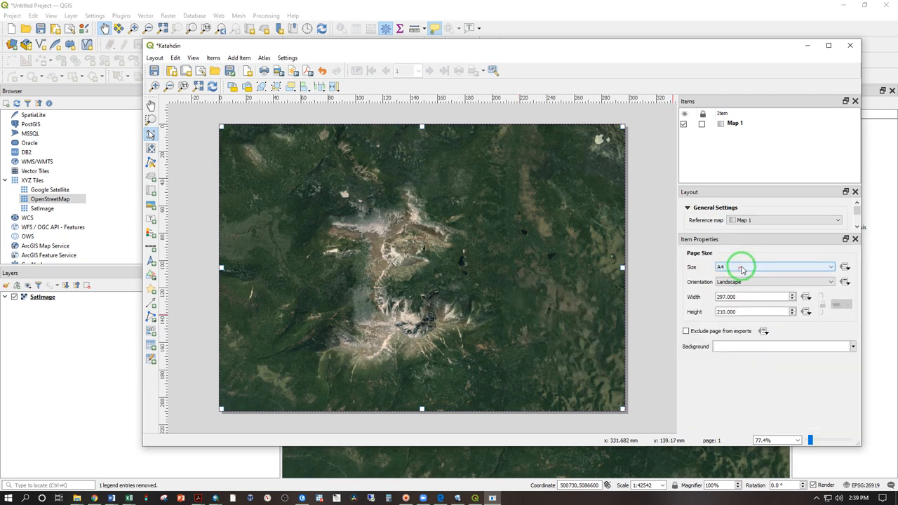
{"action": "left_click", "coordinate": [830, 267]}
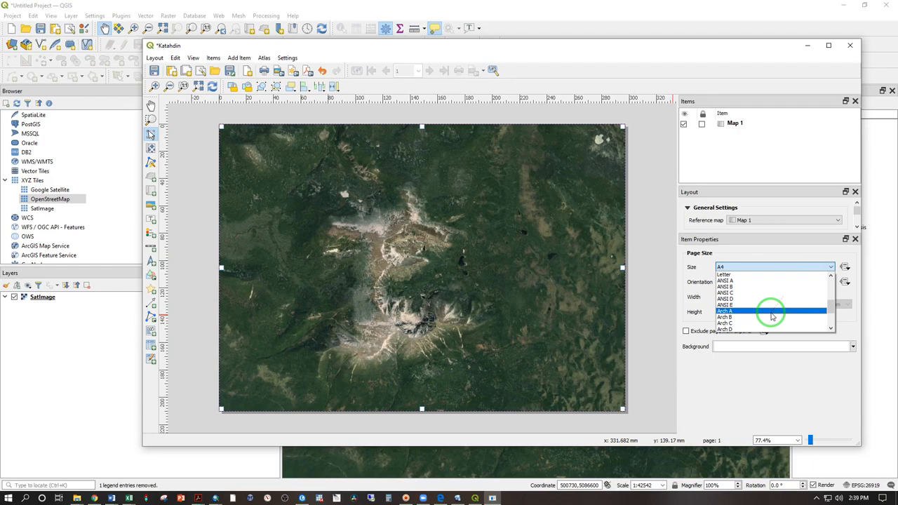
{"action": "left_click", "coordinate": [725, 293]}
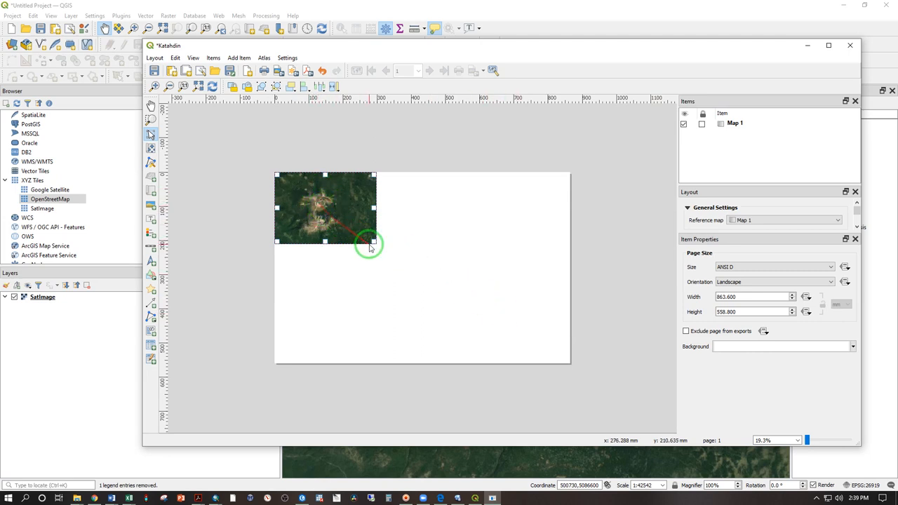
Step: Resize Map 1 to fill the ANSI D page and shift its content to centre the mountain
{"action": "left_click_drag", "start_coordinate": [370, 247], "coordinate": [559, 357]}
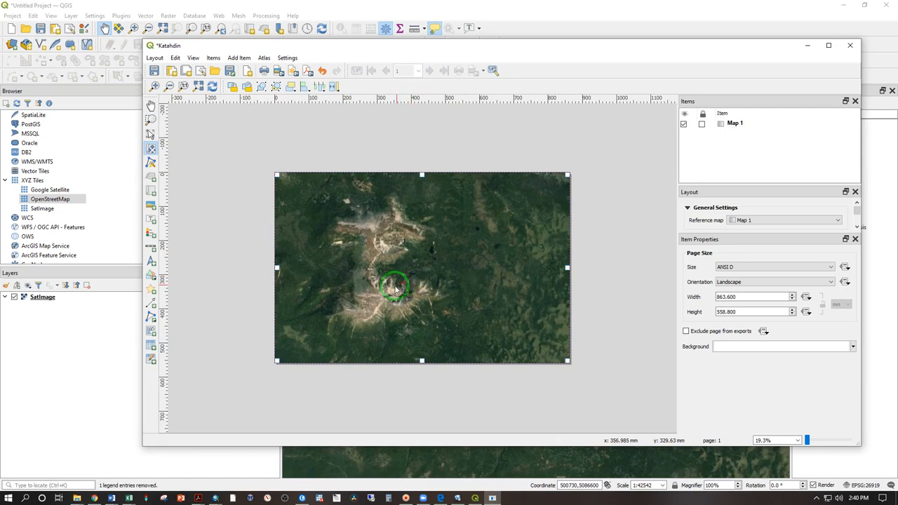
{"action": "left_click_drag", "start_coordinate": [396, 287], "coordinate": [456, 253]}
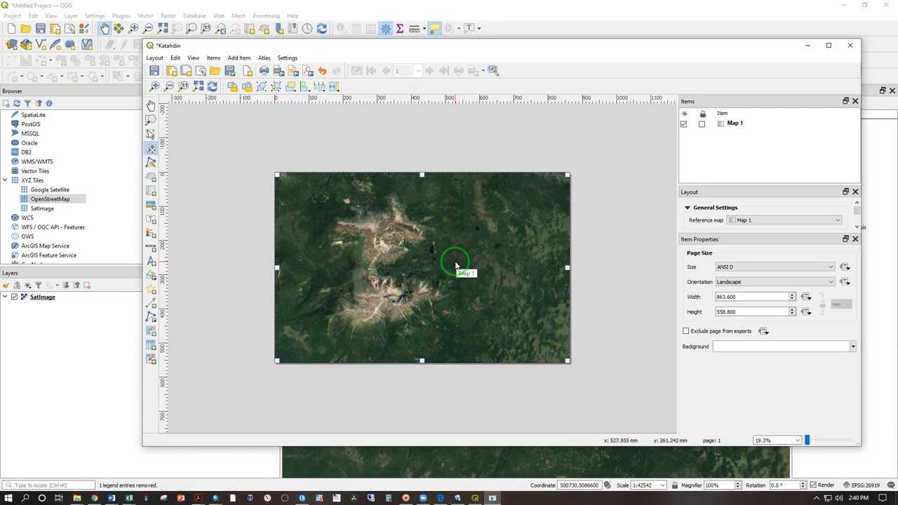
{"action": "left_click", "coordinate": [735, 124]}
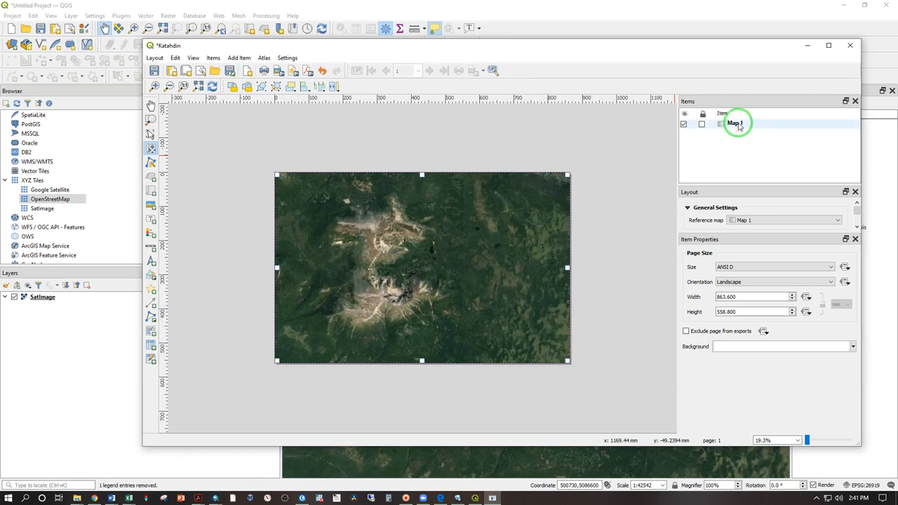
Step: Set Map 1's scale to 10000 in its Item Properties
{"action": "left_click", "coordinate": [735, 124]}
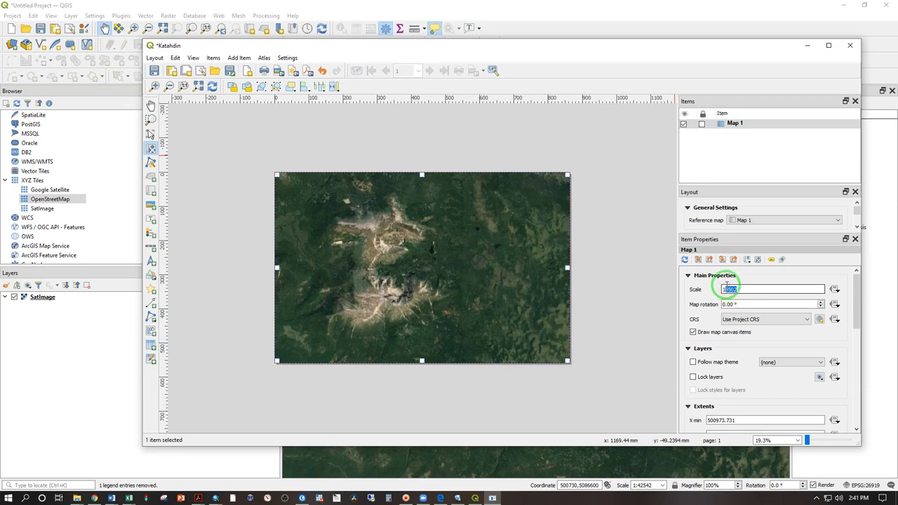
{"action": "type", "text": "12000"}
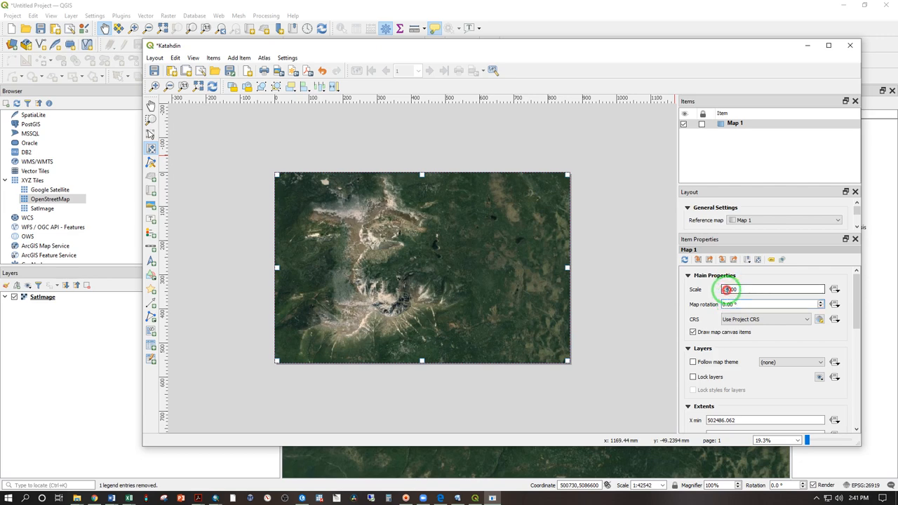
{"action": "type", "text": "10000.000"}
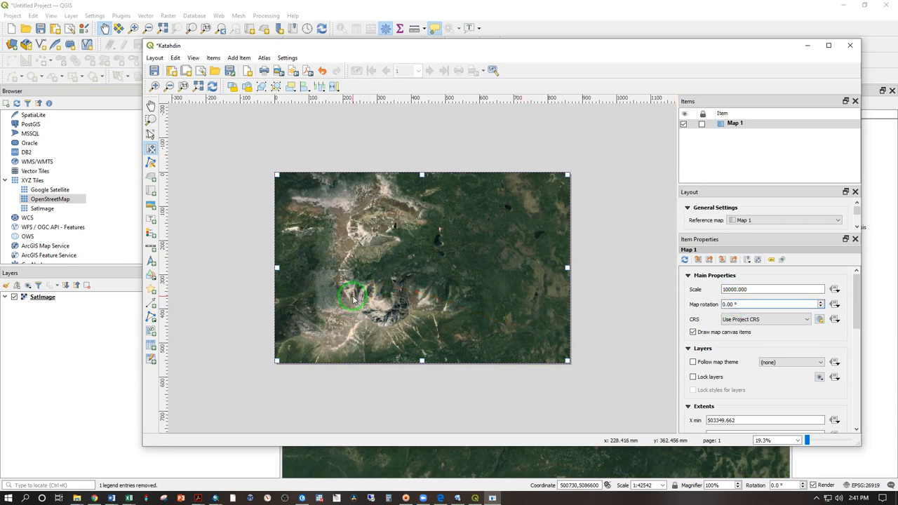
{"action": "left_click", "coordinate": [771, 289]}
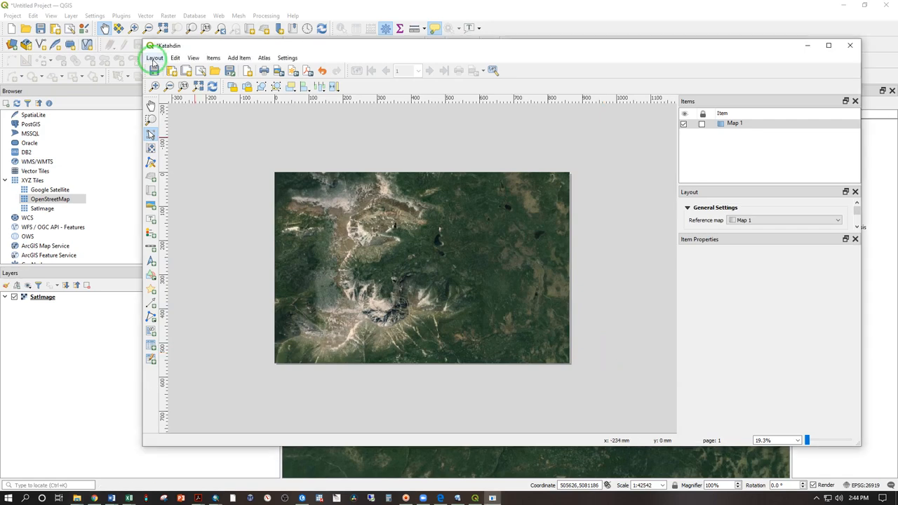
Step: Export the layout as a geospatial PDF named Katahdin, dismissing the WMS layers warning
{"action": "left_click", "coordinate": [154, 58]}
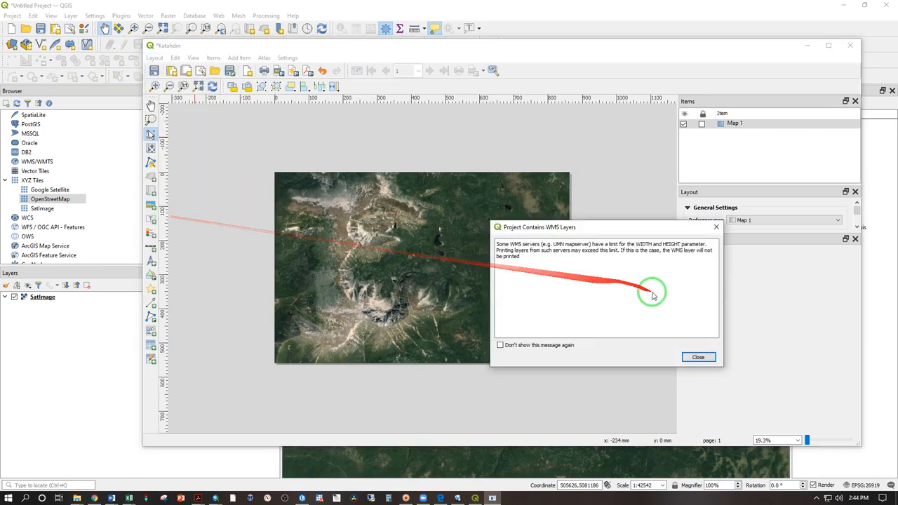
{"action": "left_click", "coordinate": [699, 358]}
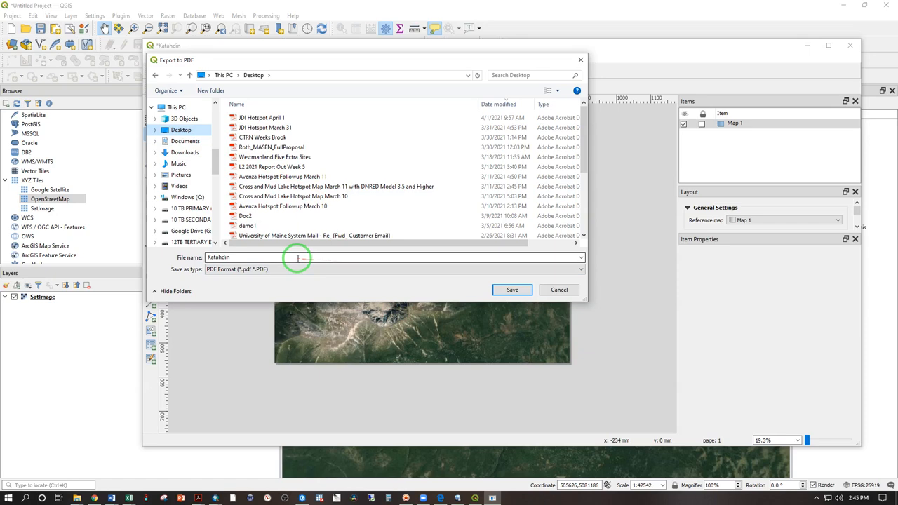
{"action": "left_click", "coordinate": [512, 289]}
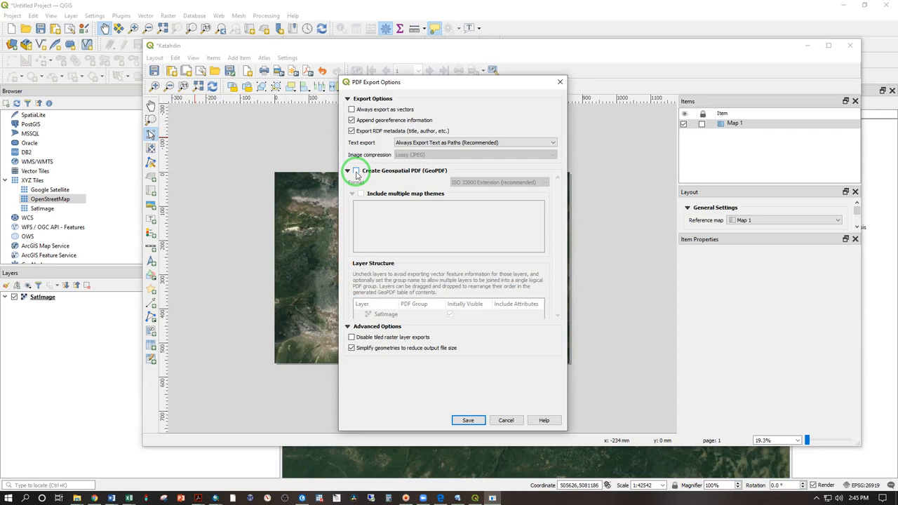
{"action": "left_click", "coordinate": [357, 171]}
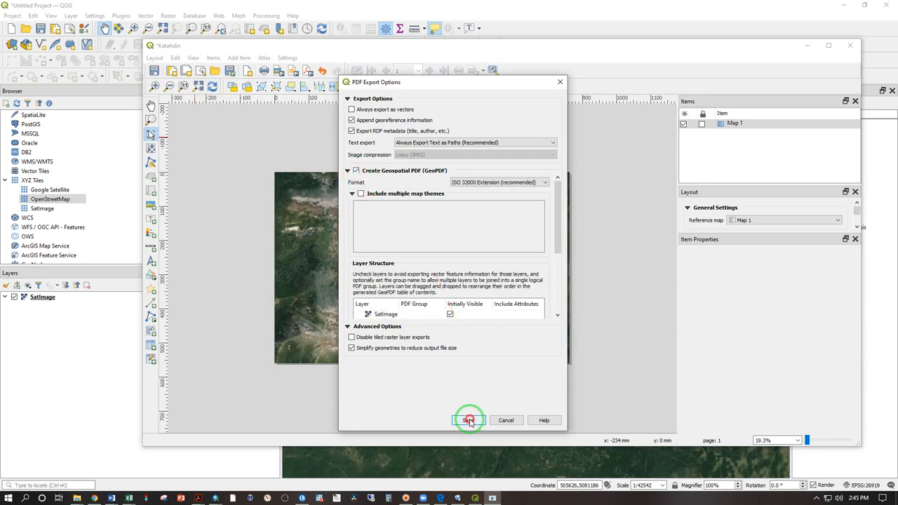
{"action": "left_click", "coordinate": [469, 421]}
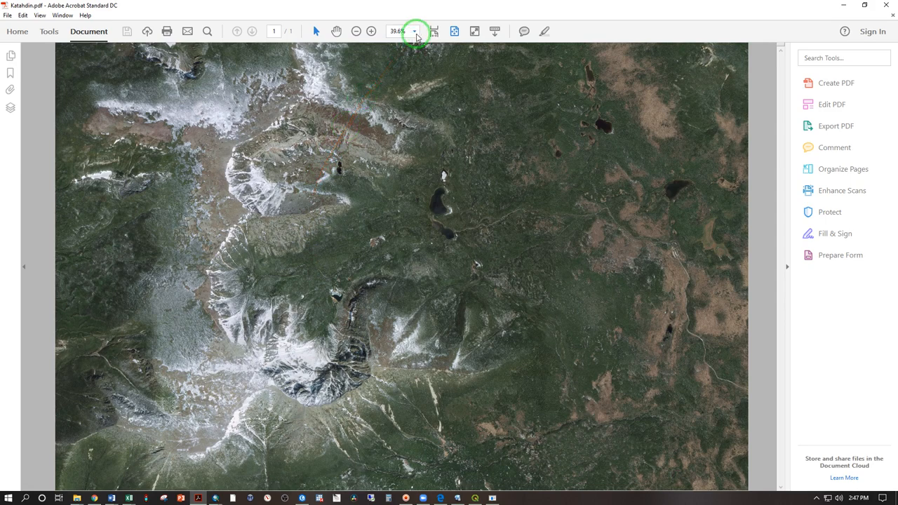
Step: View the exported Katahdin PDF at 100% zoom in Acrobat and scroll around the map
{"action": "left_click", "coordinate": [414, 31]}
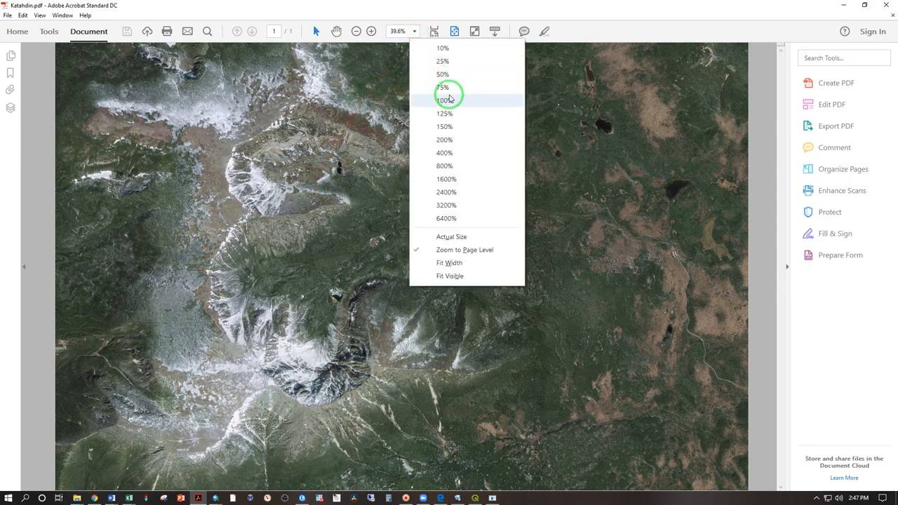
{"action": "left_click", "coordinate": [445, 100]}
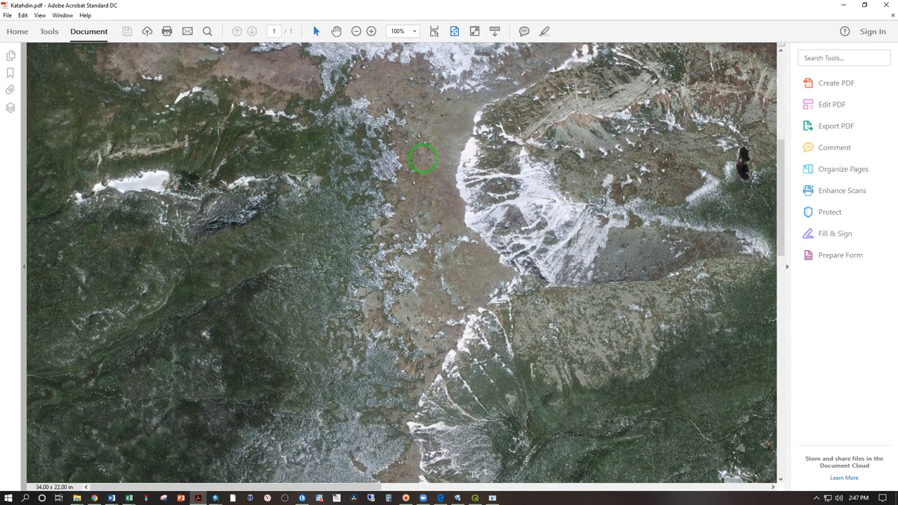
{"action": "scroll", "scroll_direction": "down", "scroll_amount": 3}
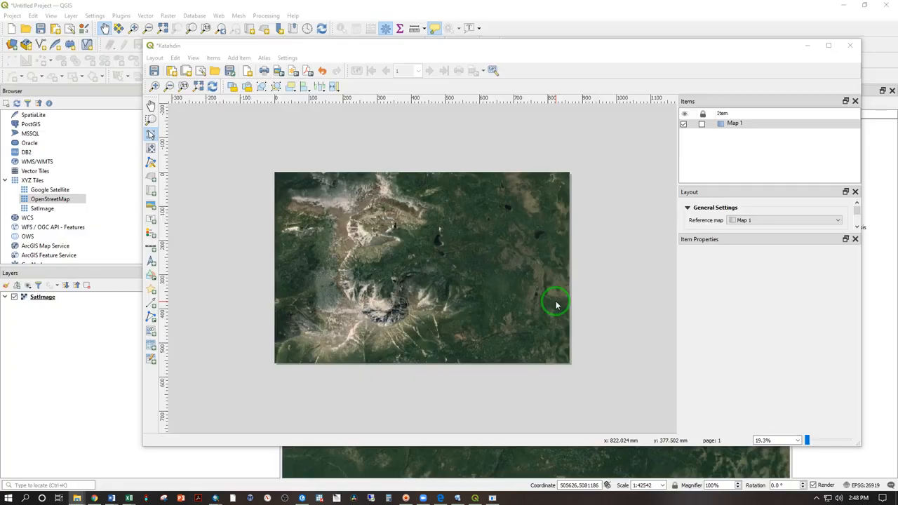
Step: Enlarge the layout window, fit the whole page in view and choose the Add Marker tool
{"action": "left_click", "coordinate": [735, 124]}
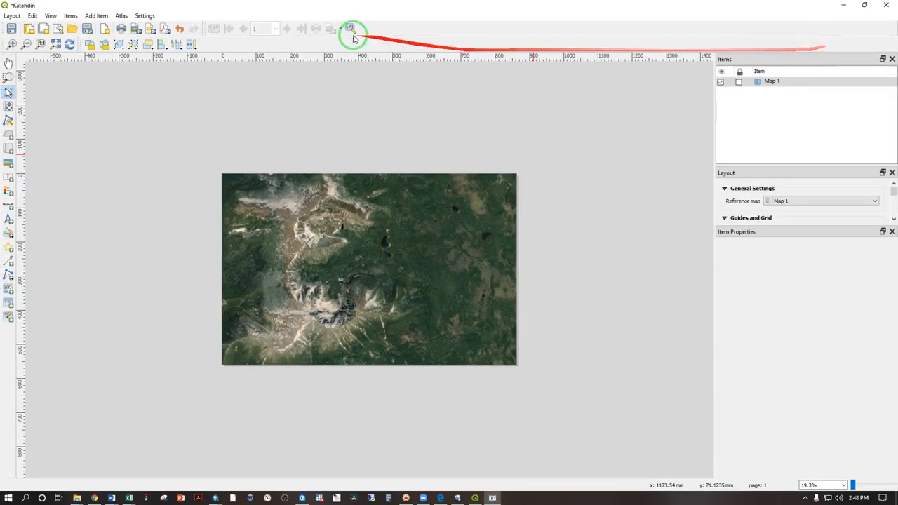
{"action": "left_click", "coordinate": [55, 44]}
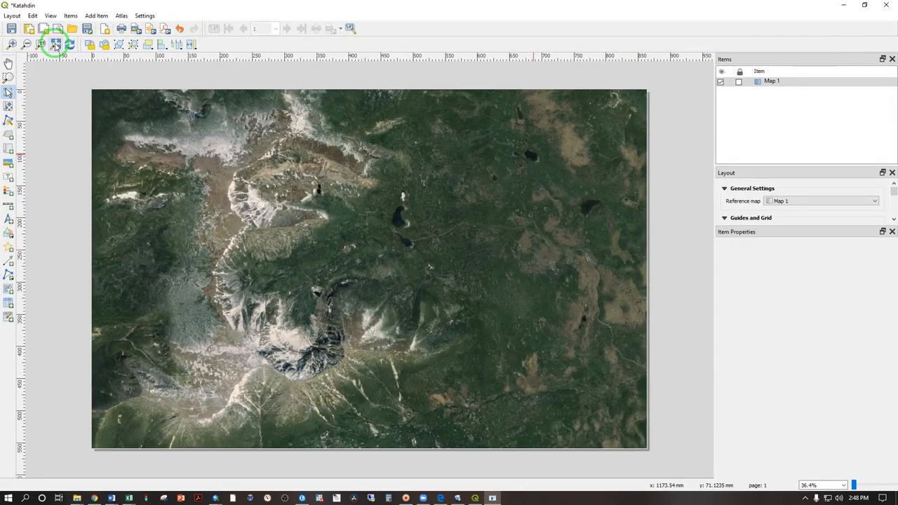
{"action": "left_click_drag", "start_coordinate": [535, 148], "coordinate": [535, 317]}
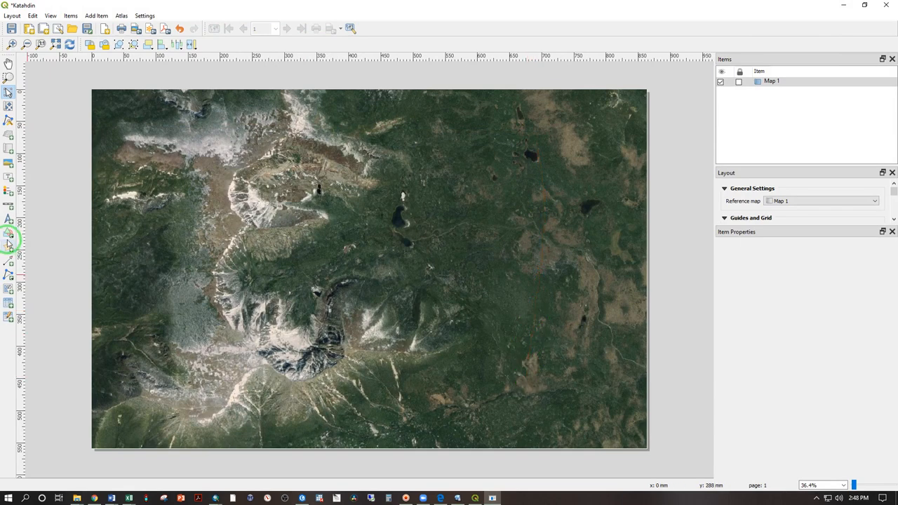
{"action": "mouse_move", "coordinate": [8, 231]}
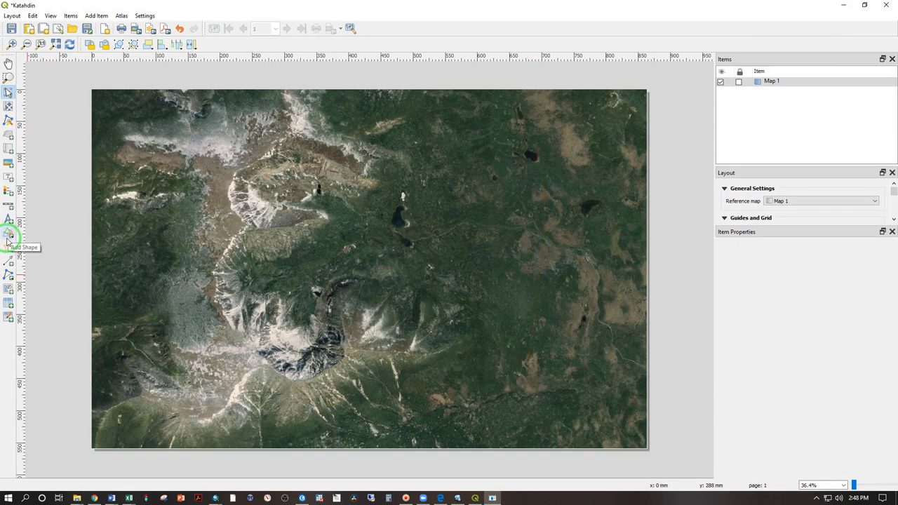
{"action": "mouse_move", "coordinate": [8, 260]}
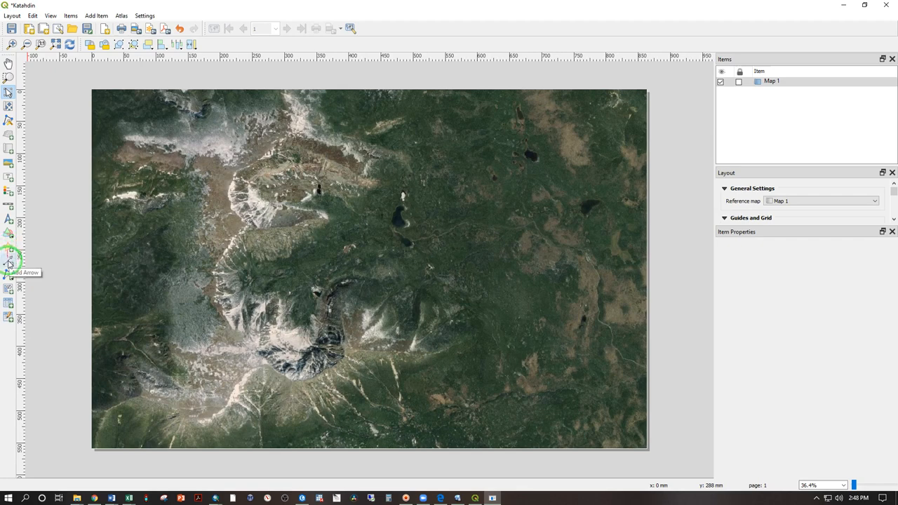
{"action": "mouse_move", "coordinate": [9, 272]}
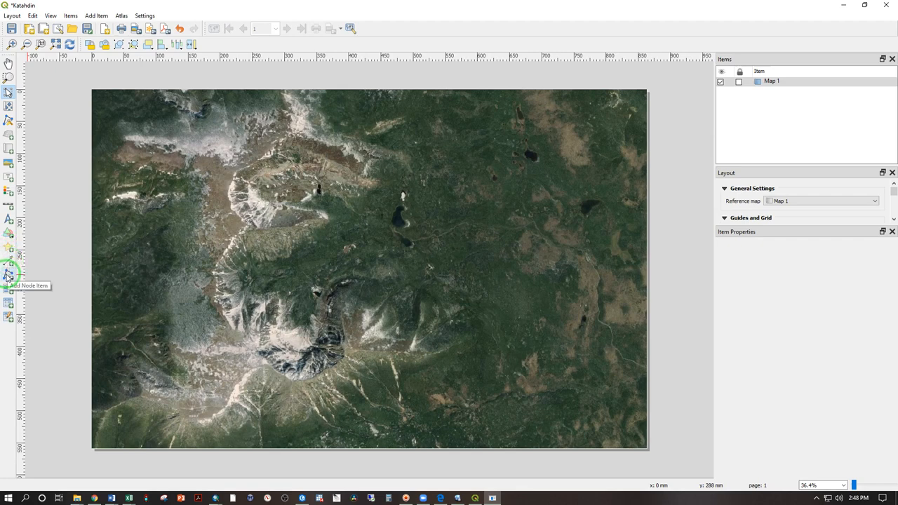
{"action": "mouse_move", "coordinate": [13, 223]}
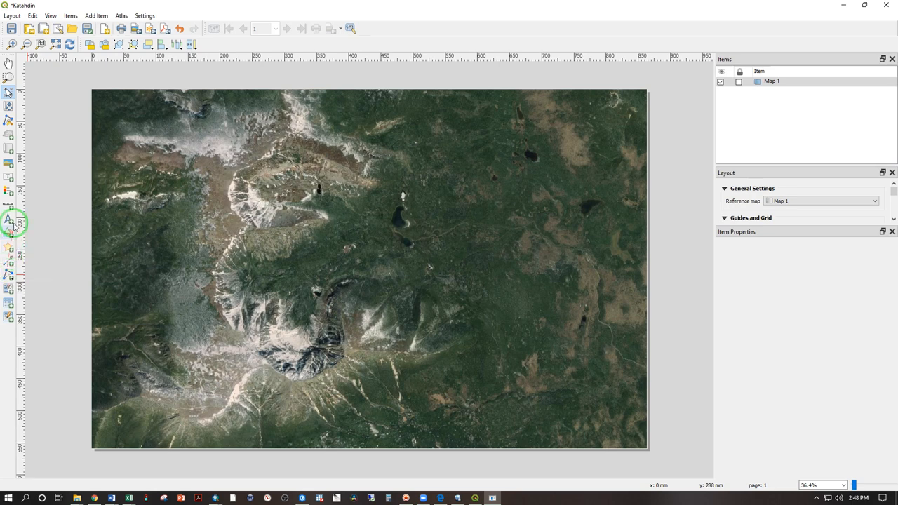
{"action": "left_click", "coordinate": [367, 269]}
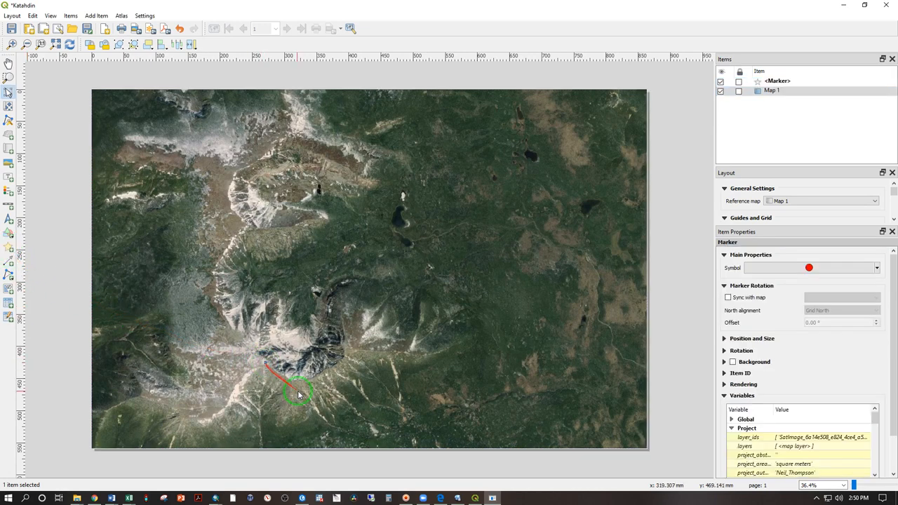
Step: Place a red marker near the summit, then select it and nudge it into its exact position
{"action": "left_click_drag", "start_coordinate": [298, 392], "coordinate": [269, 363]}
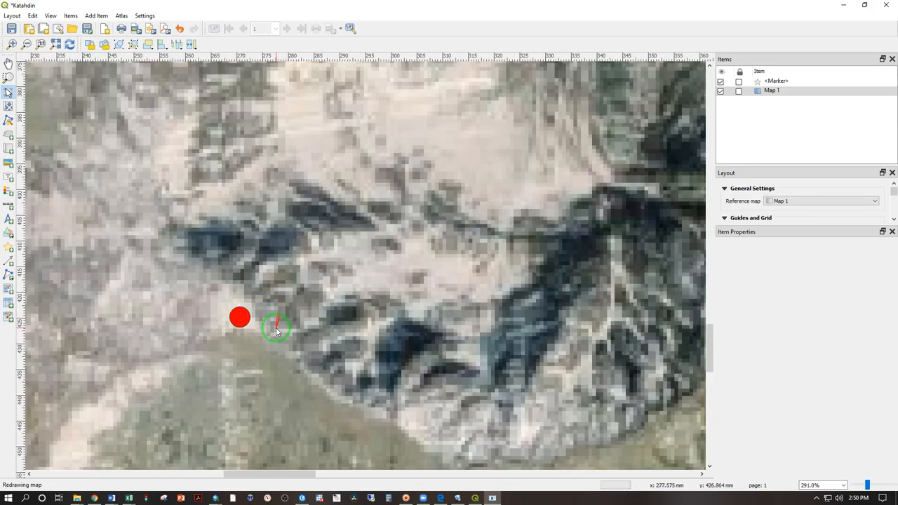
{"action": "left_click_drag", "start_coordinate": [275, 328], "coordinate": [480, 262]}
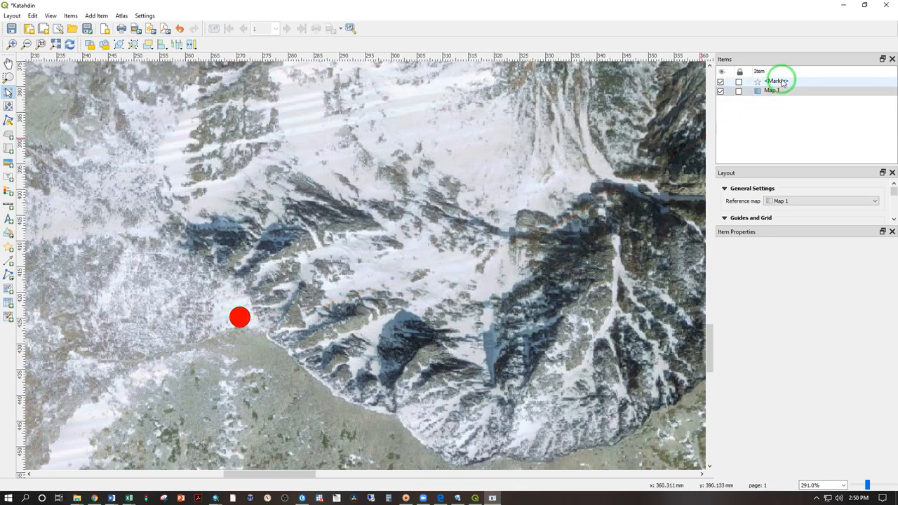
{"action": "left_click", "coordinate": [777, 80]}
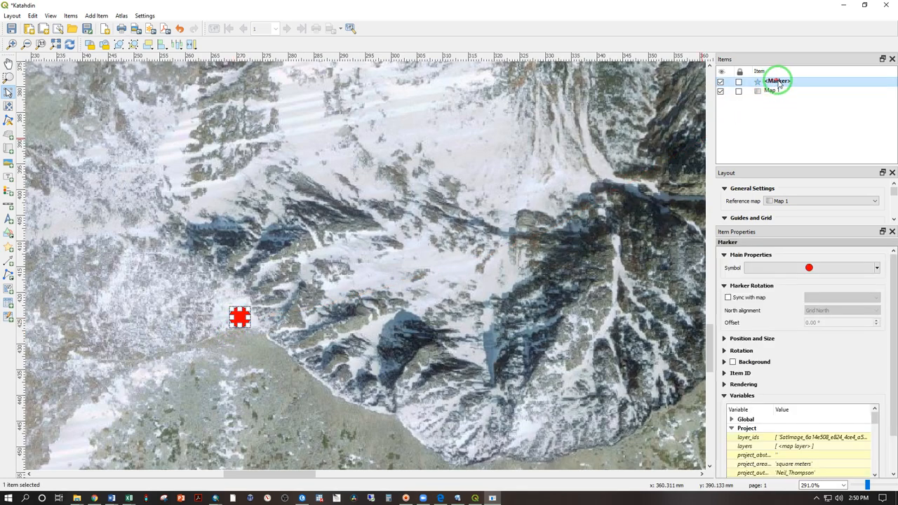
{"action": "mouse_move", "coordinate": [684, 95]}
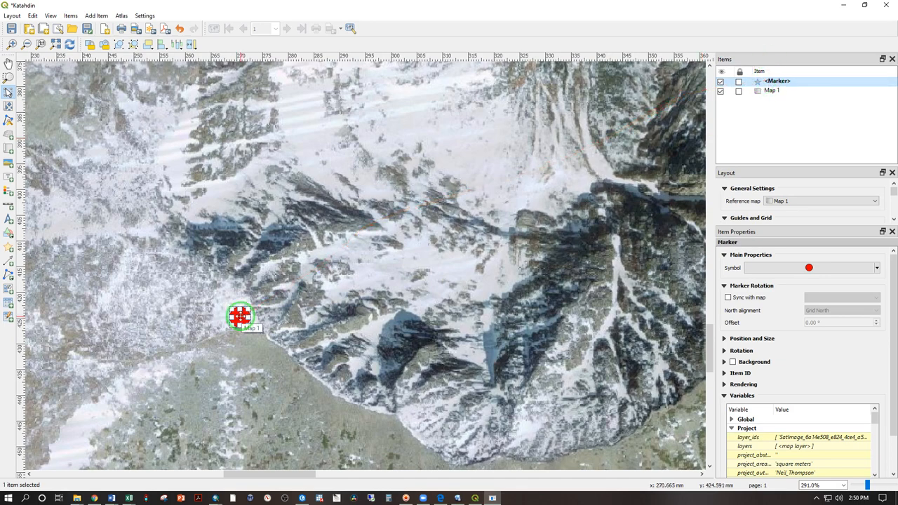
{"action": "left_click_drag", "start_coordinate": [239, 315], "coordinate": [266, 333]}
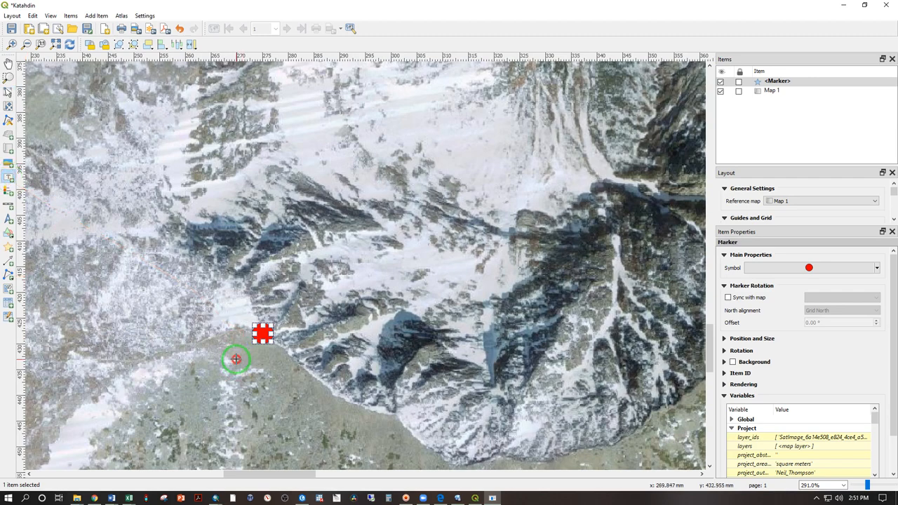
Step: Add a text label below the marker reading 'Baxter Peak' and leave it without a background
{"action": "left_click_drag", "start_coordinate": [235, 359], "coordinate": [321, 404]}
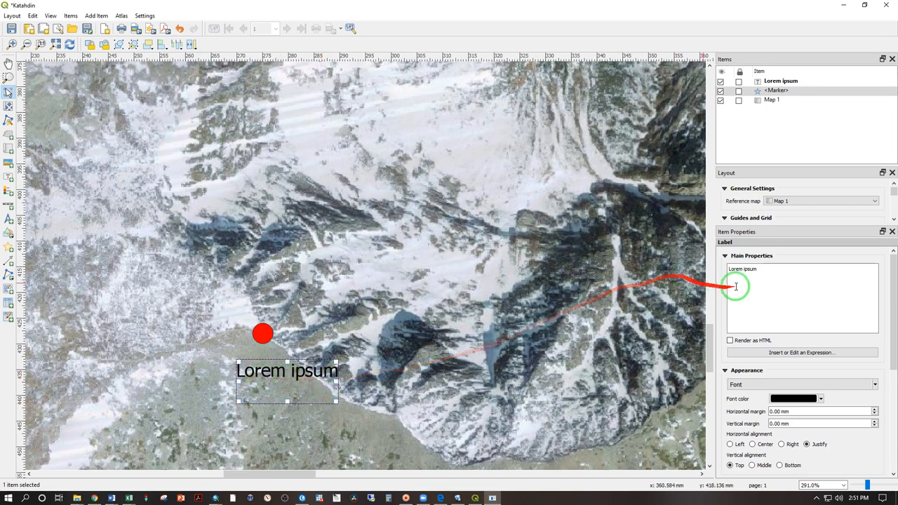
{"action": "triple_click", "coordinate": [802, 270]}
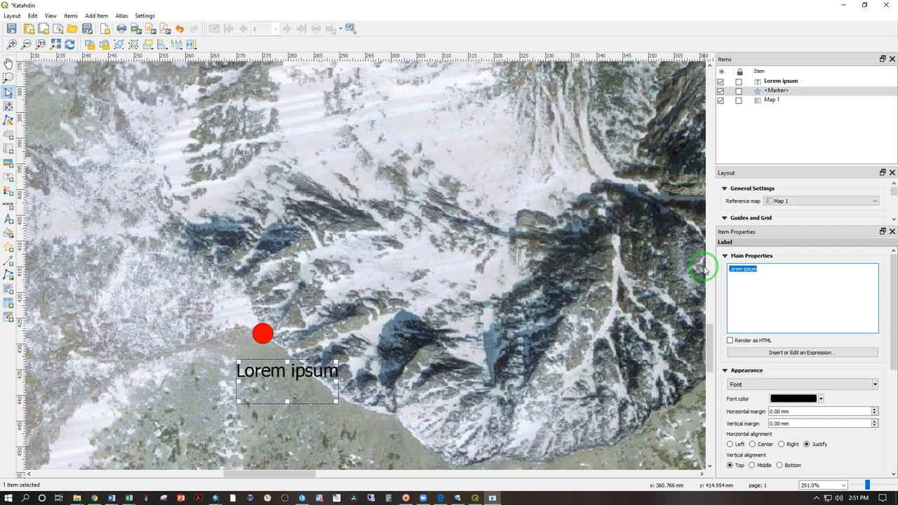
{"action": "type", "text": "Baxter Peak"}
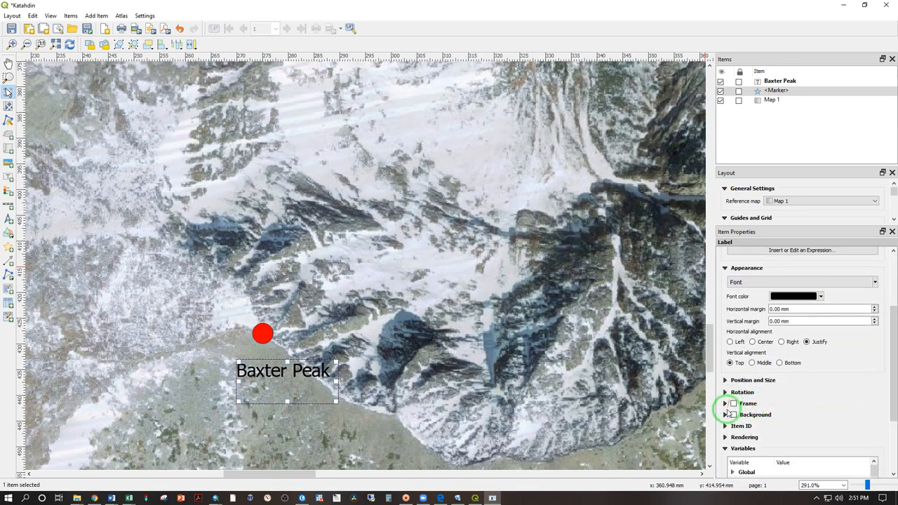
{"action": "left_click", "coordinate": [734, 415]}
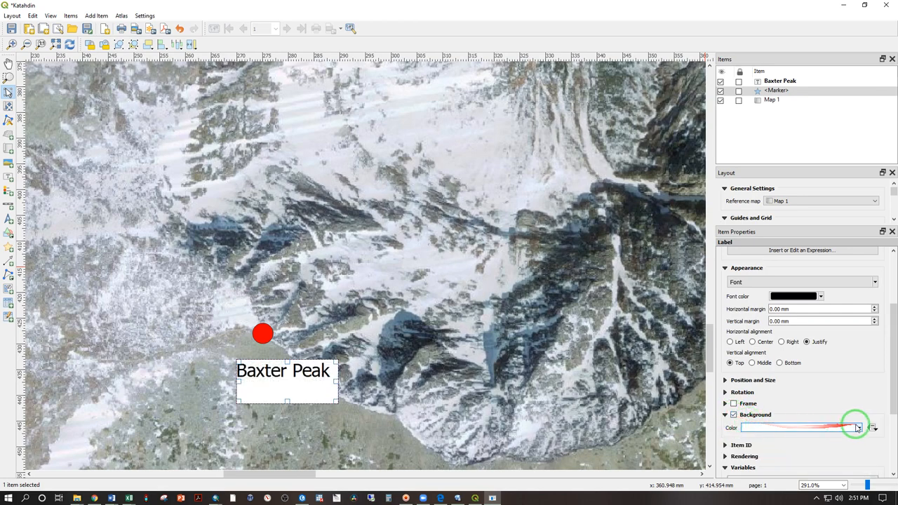
{"action": "left_click", "coordinate": [873, 427]}
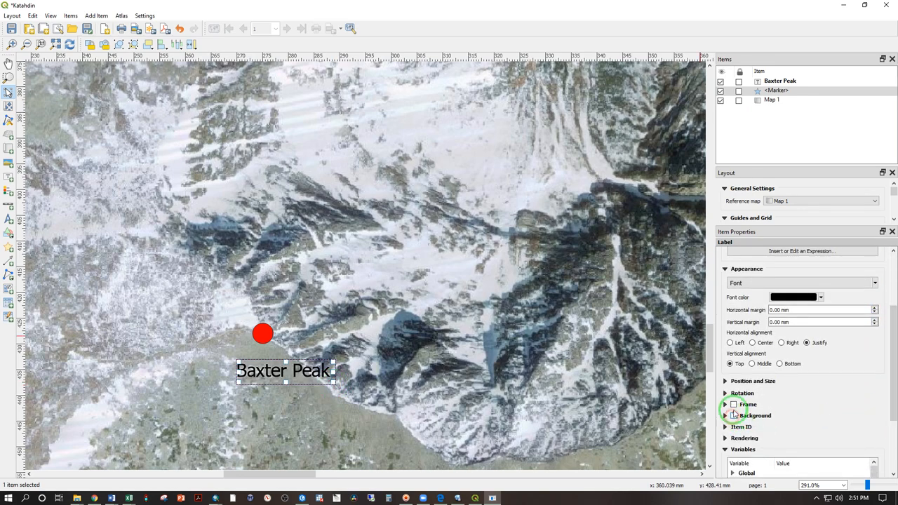
{"action": "left_click", "coordinate": [733, 404]}
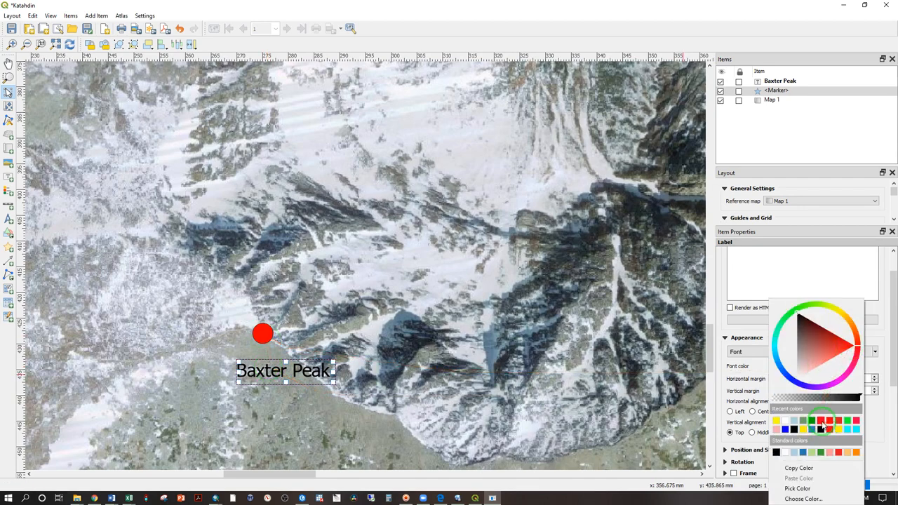
Step: Make the Baxter Peak label red, enlarge it to fit and move it just above the marker
{"action": "left_click", "coordinate": [819, 420]}
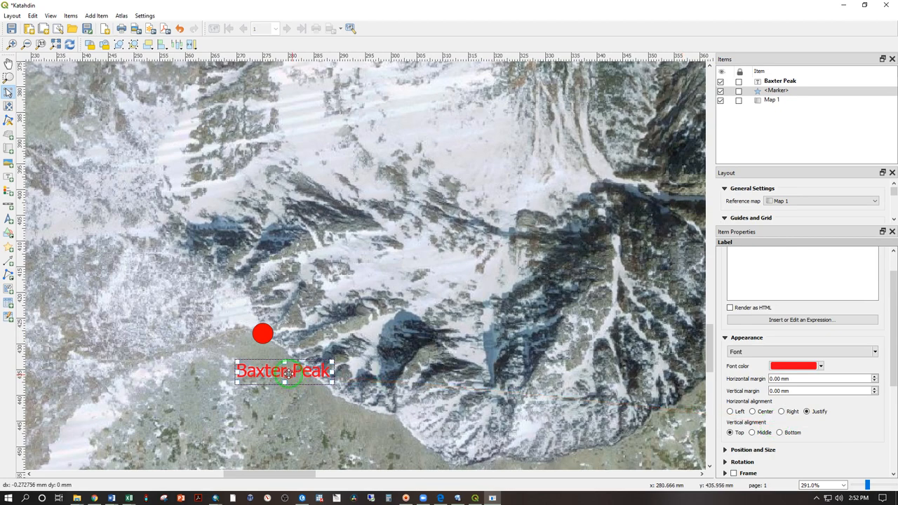
{"action": "left_click_drag", "start_coordinate": [283, 370], "coordinate": [264, 359]}
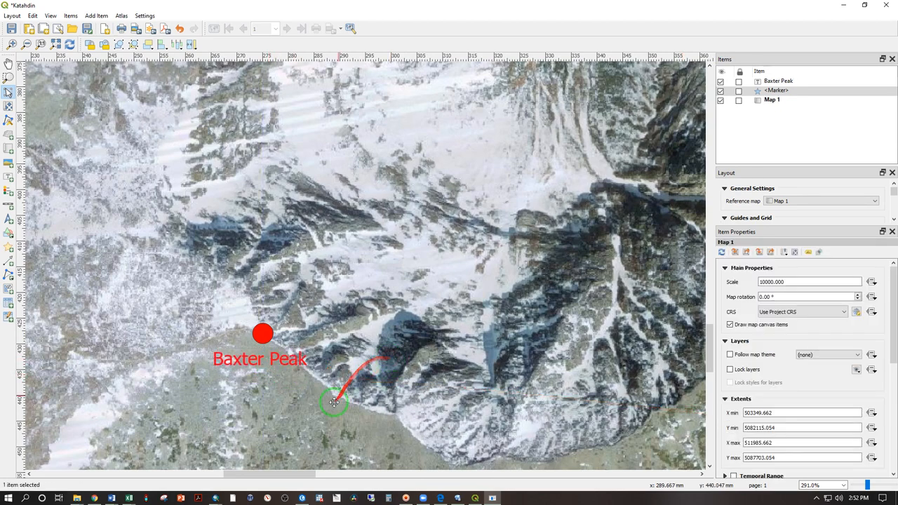
{"action": "left_click_drag", "start_coordinate": [334, 401], "coordinate": [258, 365]}
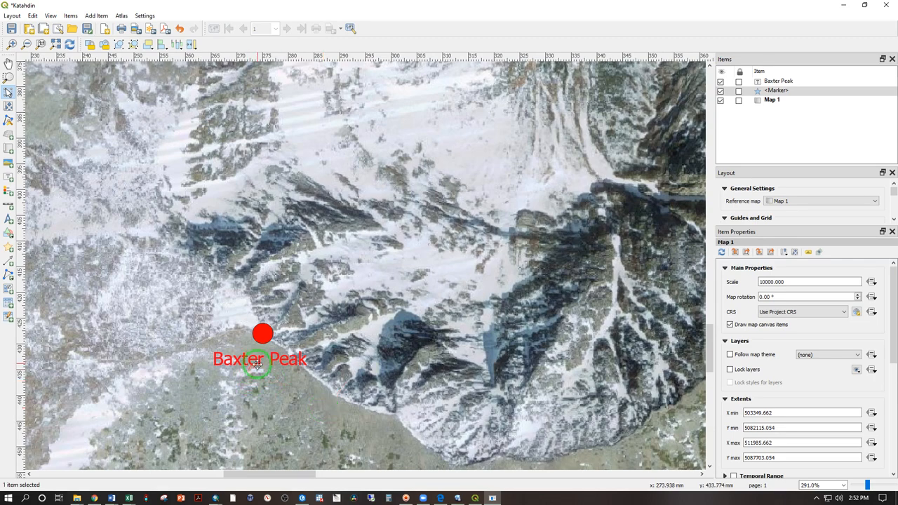
{"action": "left_click", "coordinate": [778, 90]}
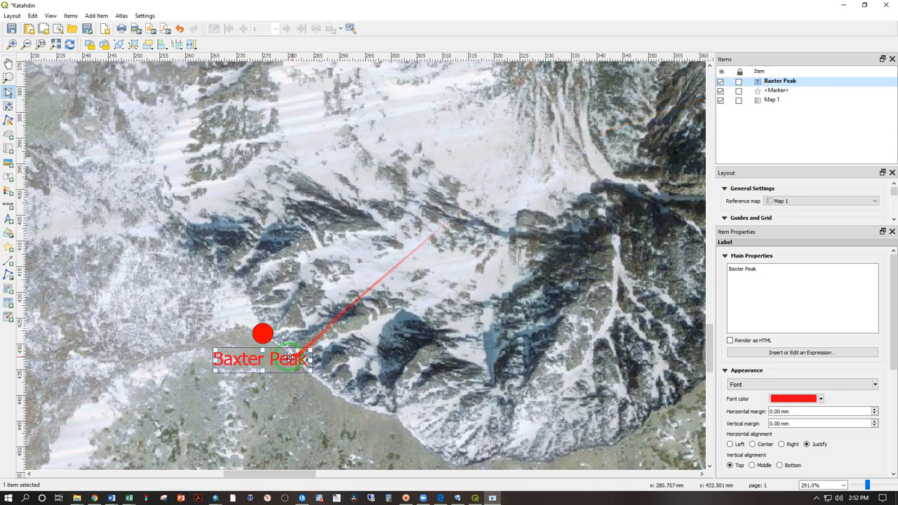
{"action": "left_click_drag", "start_coordinate": [261, 357], "coordinate": [261, 303]}
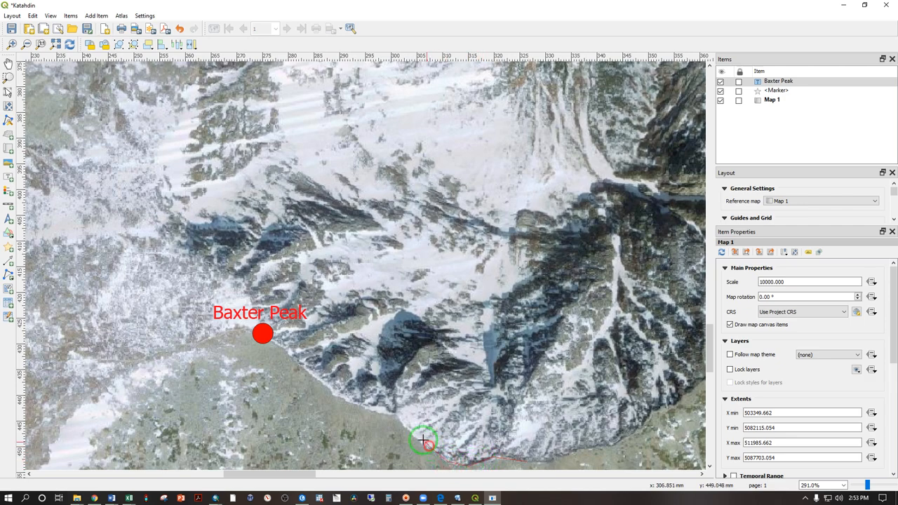
{"action": "mouse_move", "coordinate": [370, 405]}
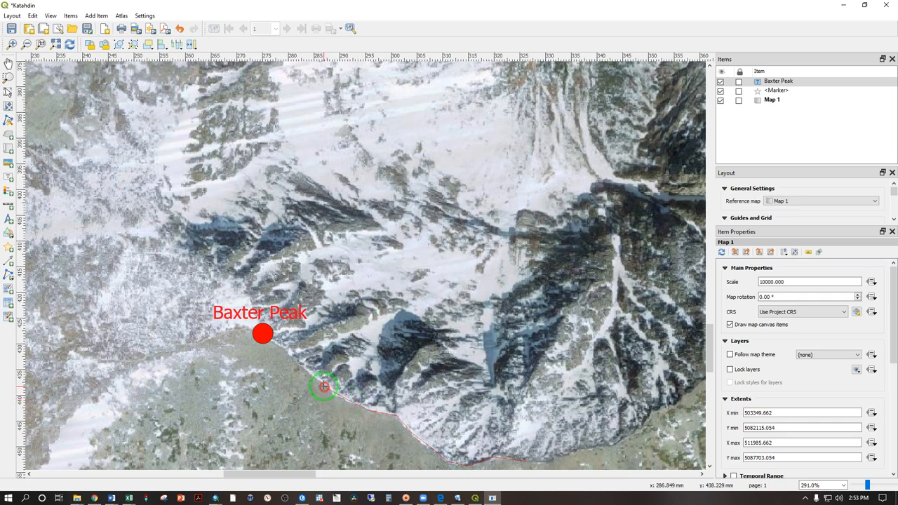
Step: Draw the trail polyline from the marker along the ridge and style its simple line red and dashed
{"action": "left_click_drag", "start_coordinate": [324, 386], "coordinate": [283, 345]}
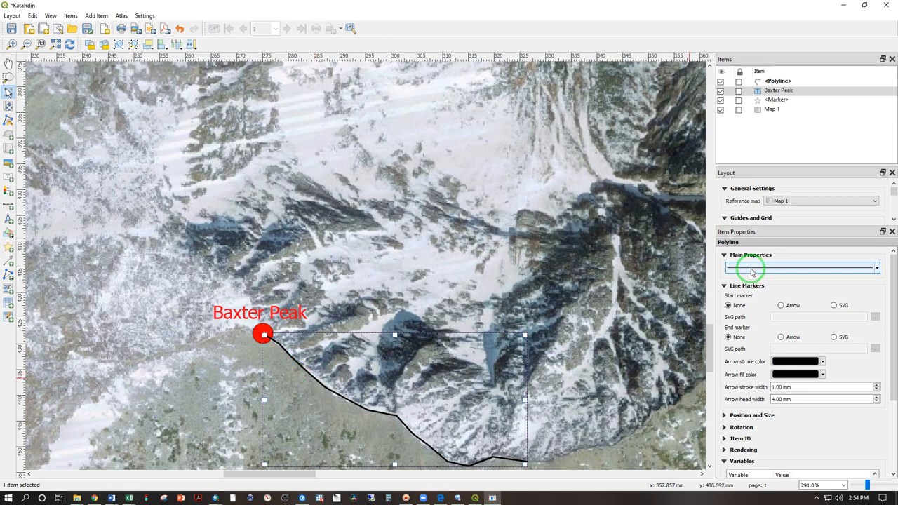
{"action": "mouse_move", "coordinate": [786, 270]}
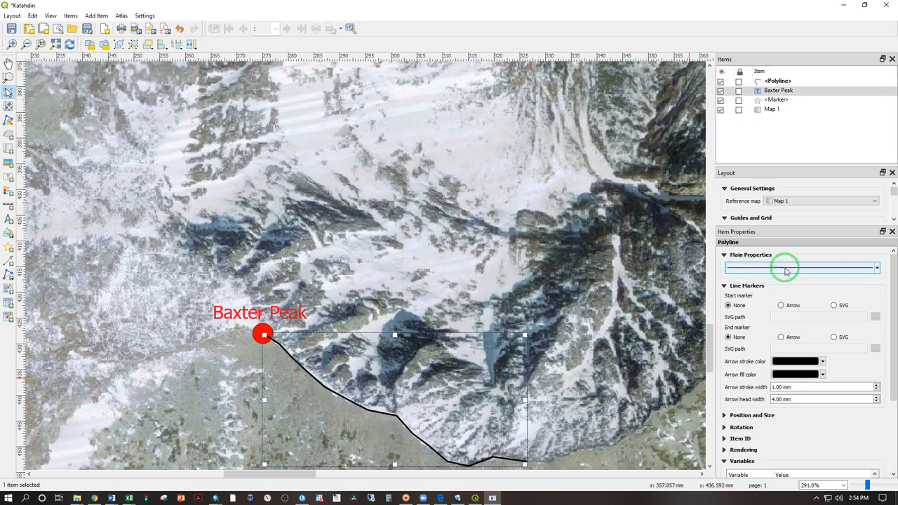
{"action": "left_click", "coordinate": [803, 267]}
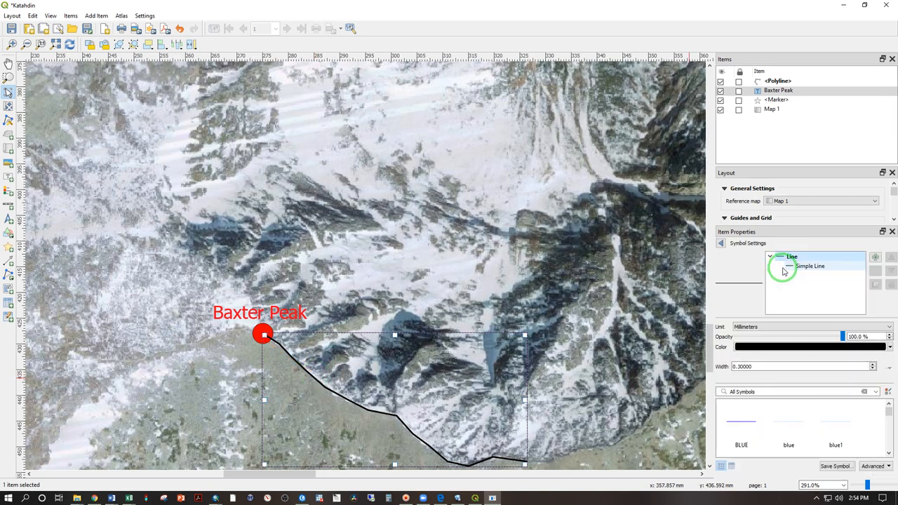
{"action": "left_click", "coordinate": [811, 267]}
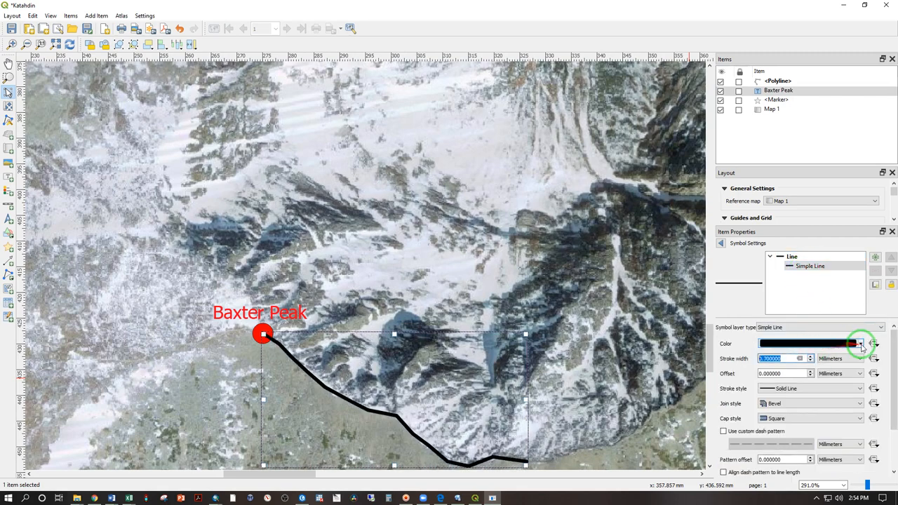
{"action": "left_click", "coordinate": [858, 344]}
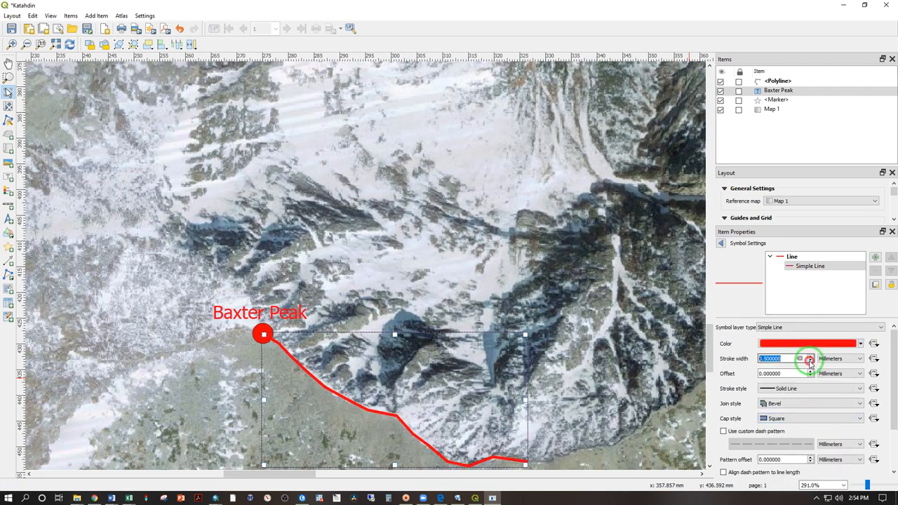
{"action": "left_click", "coordinate": [811, 387]}
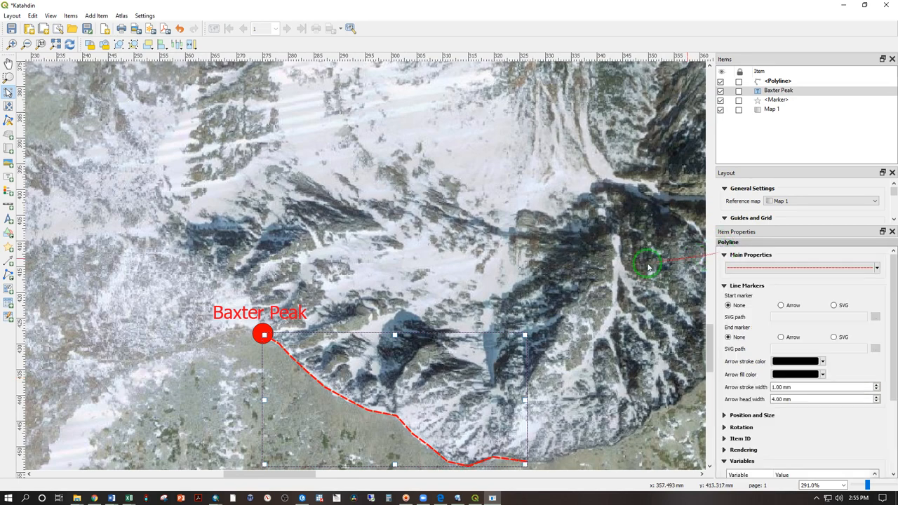
{"action": "left_click", "coordinate": [771, 109]}
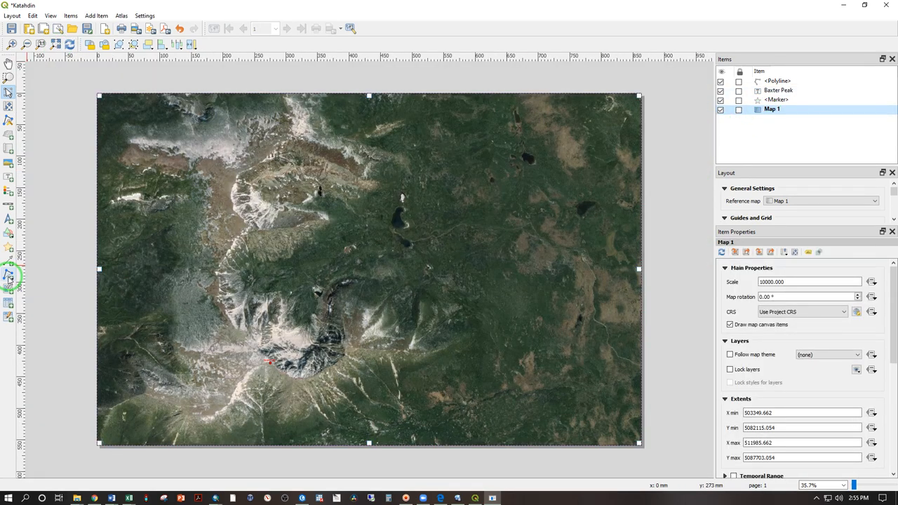
Step: Draw a polygon over the peak area and bring up its Simple Fill symbol settings
{"action": "left_click", "coordinate": [8, 275]}
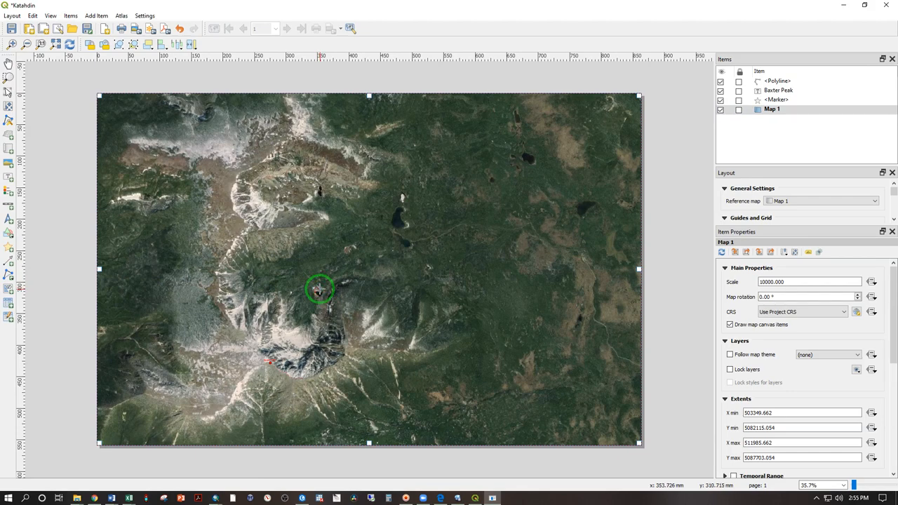
{"action": "mouse_move", "coordinate": [320, 293]}
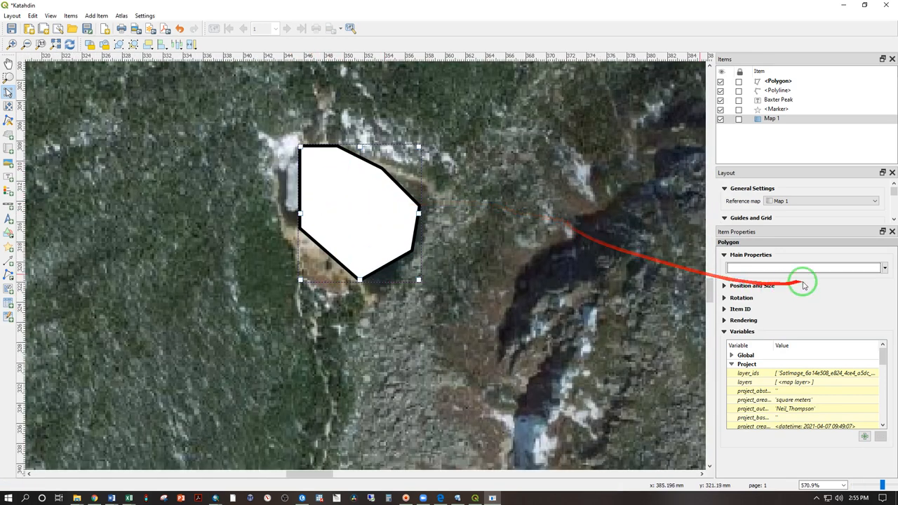
{"action": "left_click", "coordinate": [805, 268]}
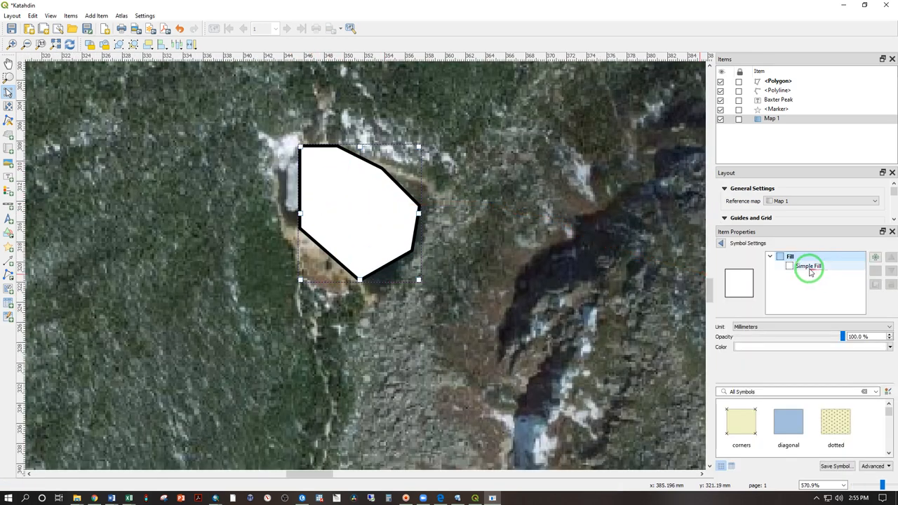
{"action": "left_click", "coordinate": [809, 267]}
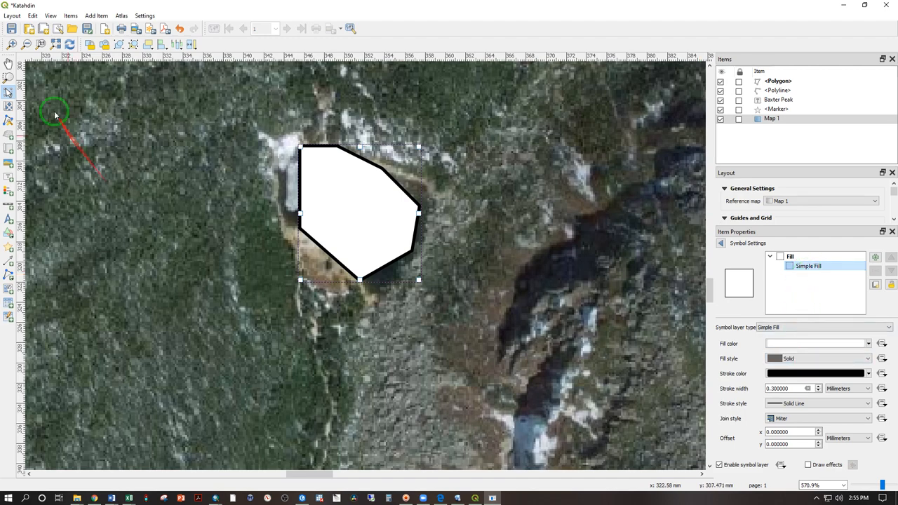
{"action": "left_click", "coordinate": [11, 16]}
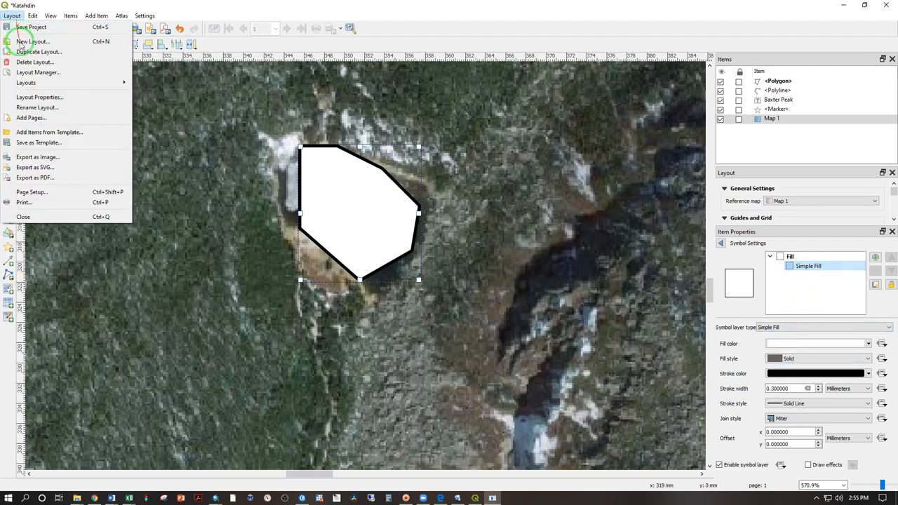
Step: Re-export the layout as a geospatial PDF to the desktop, dismissing the WMS warning
{"action": "left_click", "coordinate": [23, 202]}
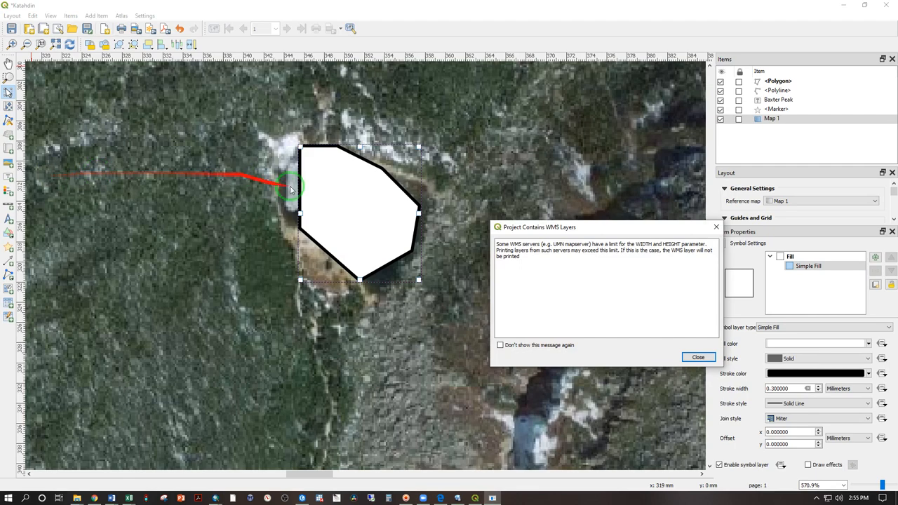
{"action": "left_click", "coordinate": [699, 358]}
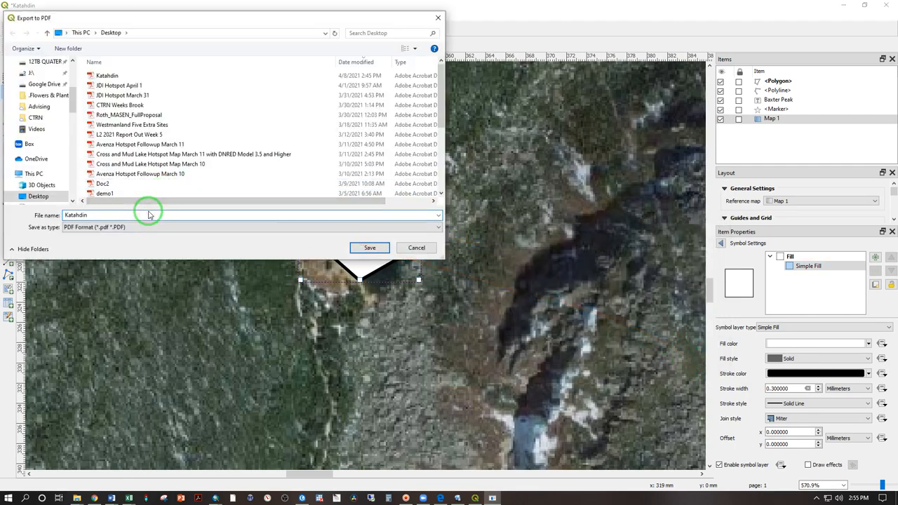
{"action": "left_click", "coordinate": [369, 247]}
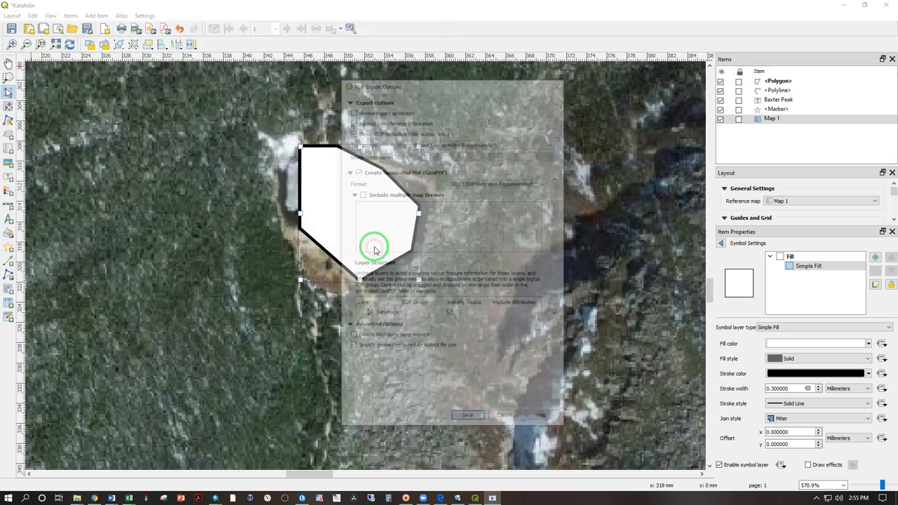
{"action": "left_click", "coordinate": [467, 415]}
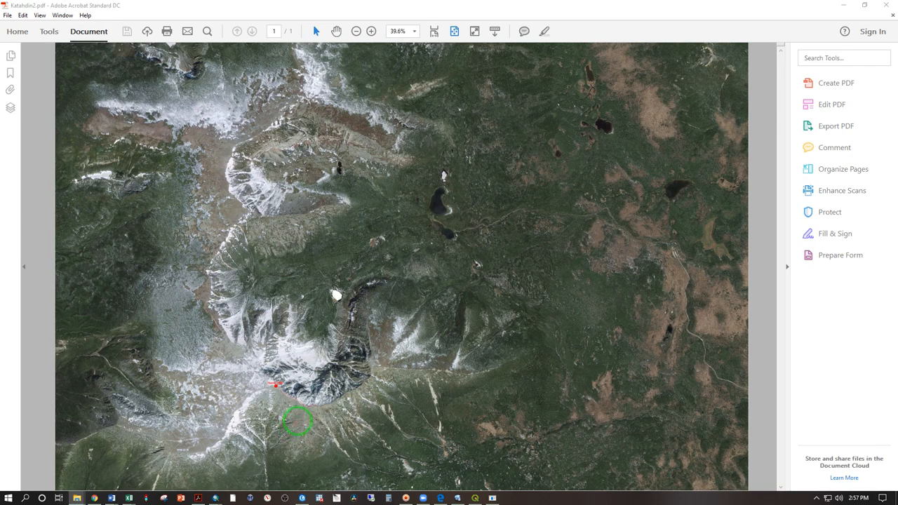
Step: Zoom the re-exported Katahdin PDF to 100% in Acrobat
{"action": "left_click", "coordinate": [412, 31]}
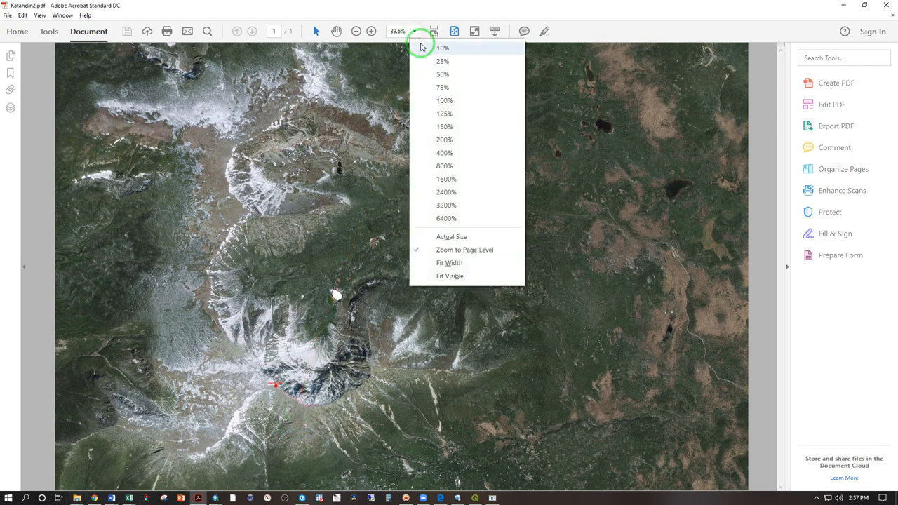
{"action": "left_click", "coordinate": [443, 101]}
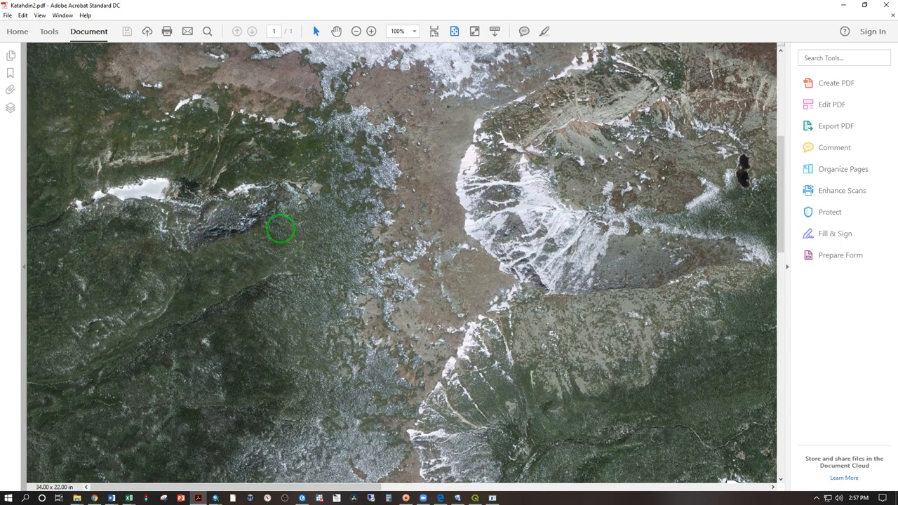